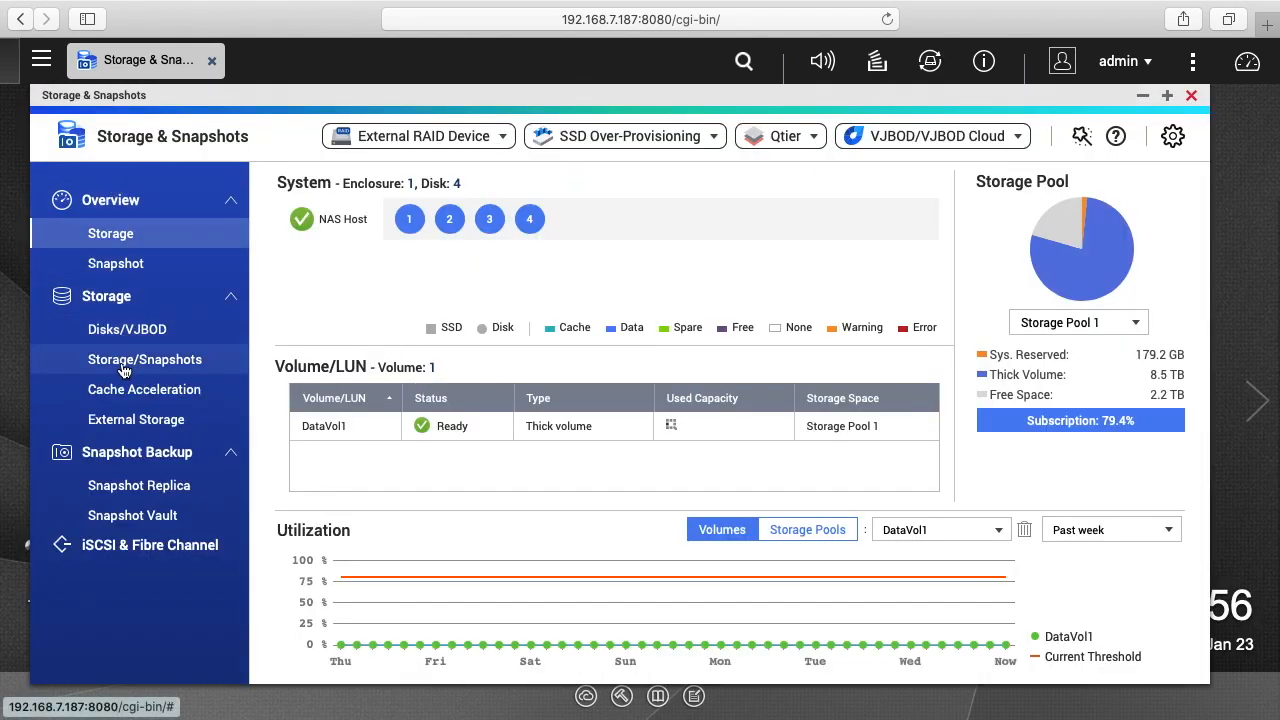
{"action": "mouse_move", "coordinate": [124, 368]}
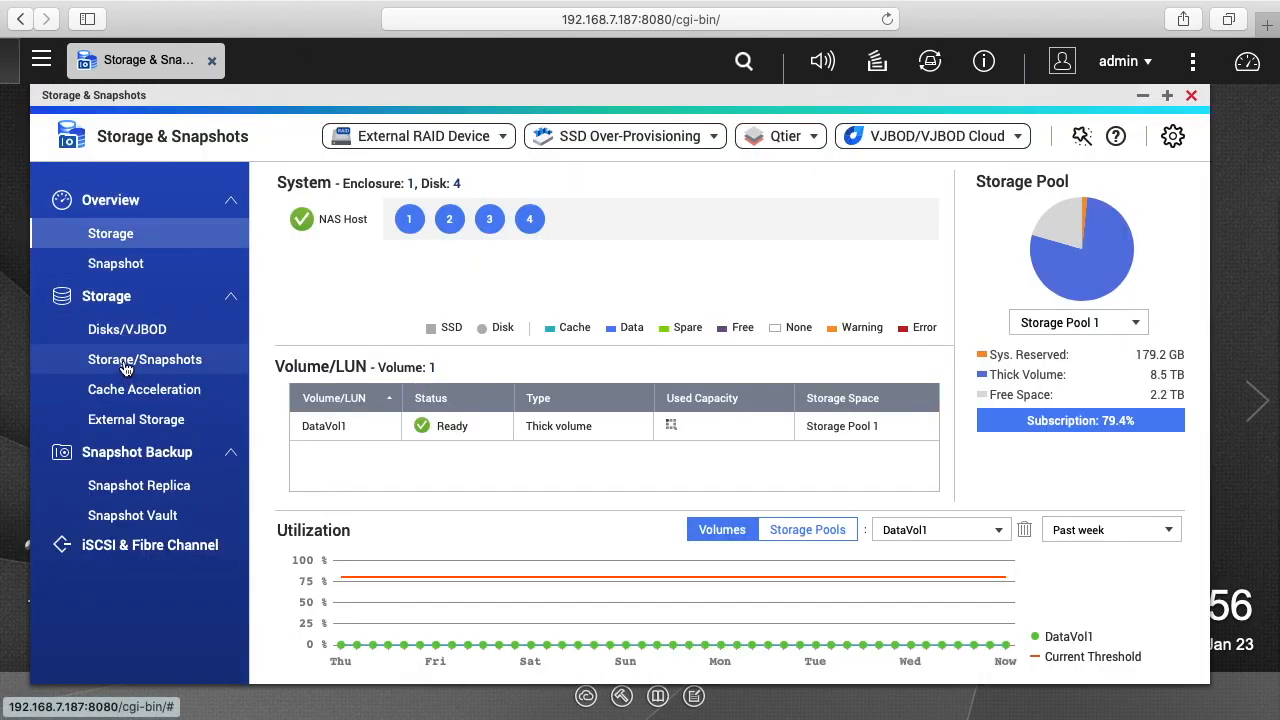
Show the Storage/Snapshots list with Storage Pool 1 and the DataVol1 system volume.
{"action": "left_click", "coordinate": [144, 360]}
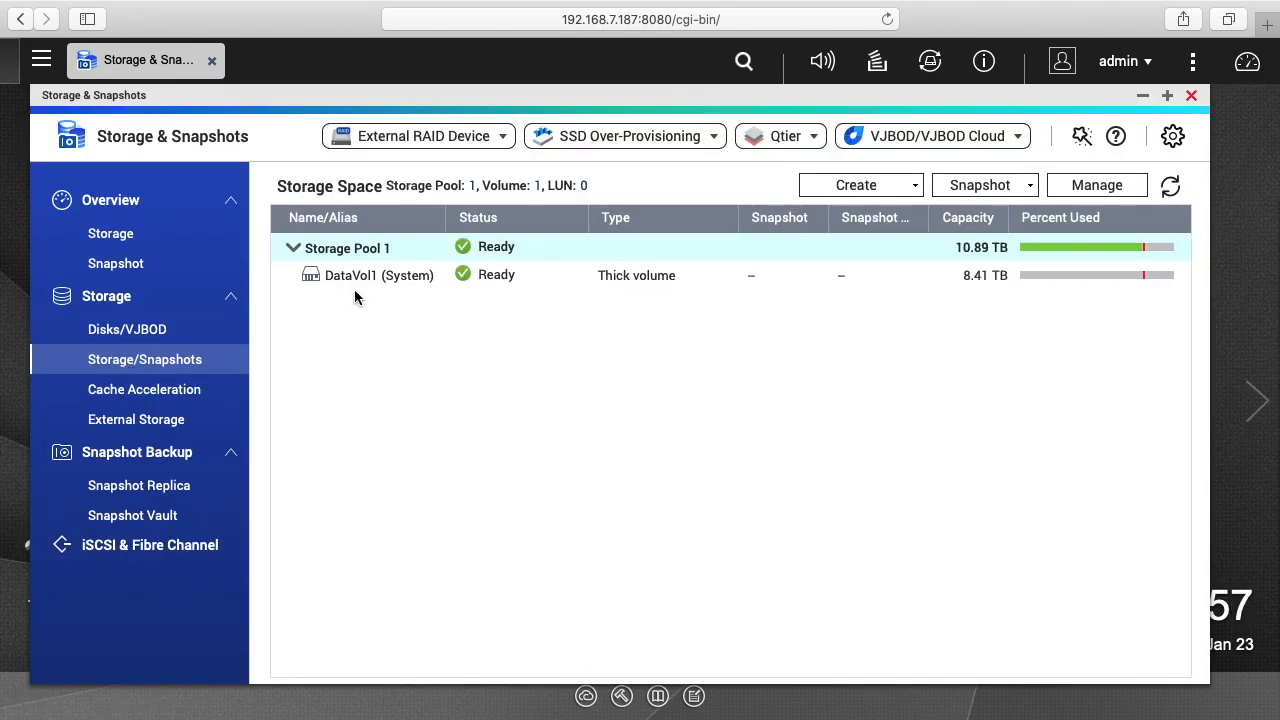
{"action": "mouse_move", "coordinate": [362, 288]}
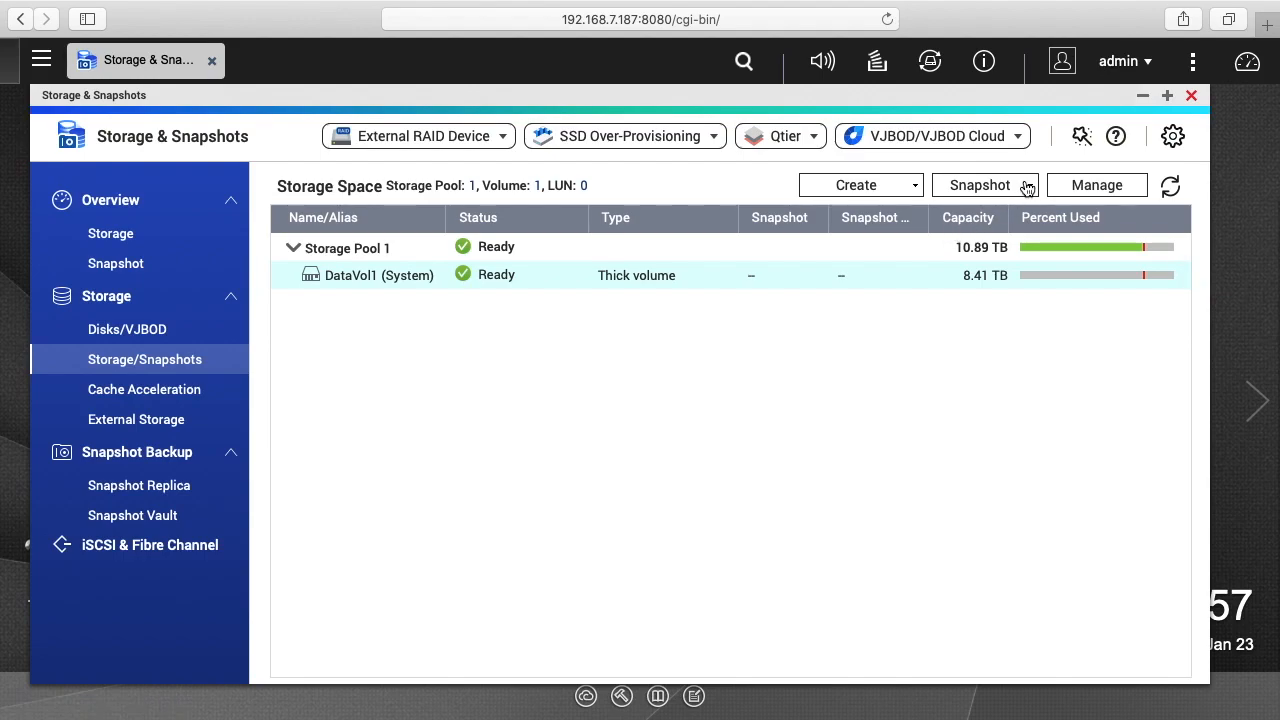
Start taking a snapshot of DataVol1 and acknowledge the storage performance warning.
{"action": "left_click", "coordinate": [984, 184]}
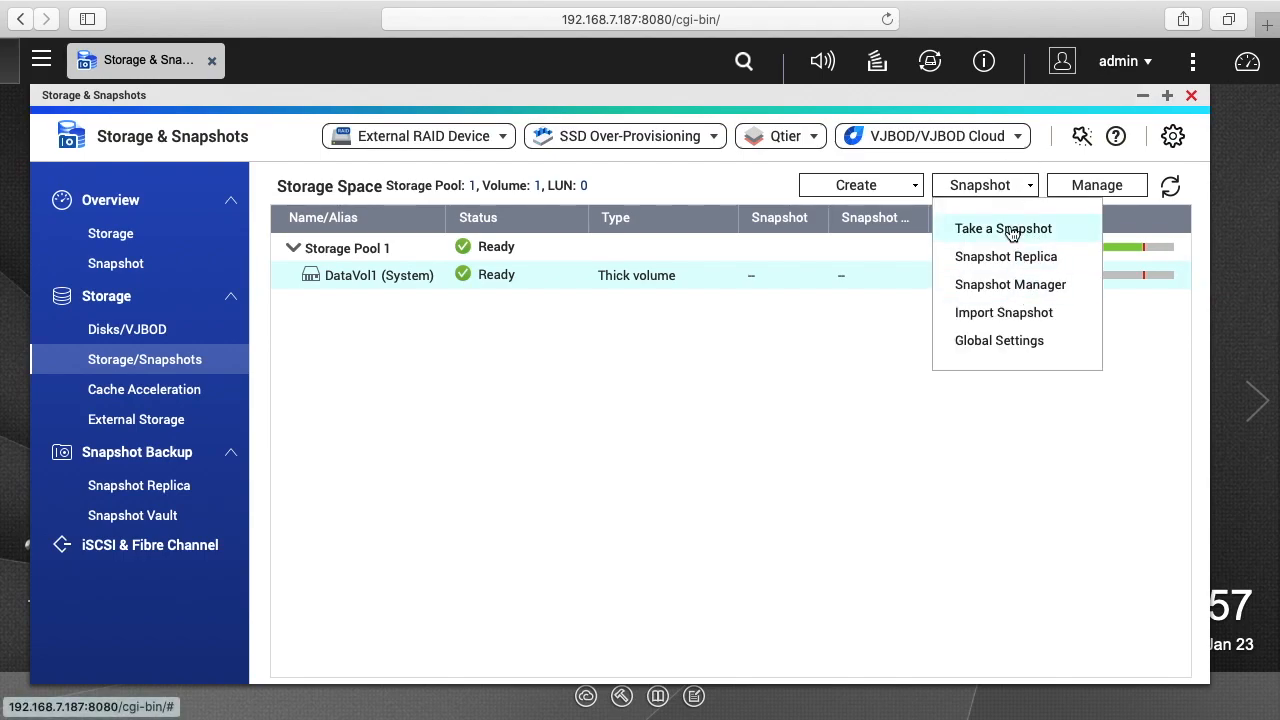
{"action": "left_click", "coordinate": [1004, 228]}
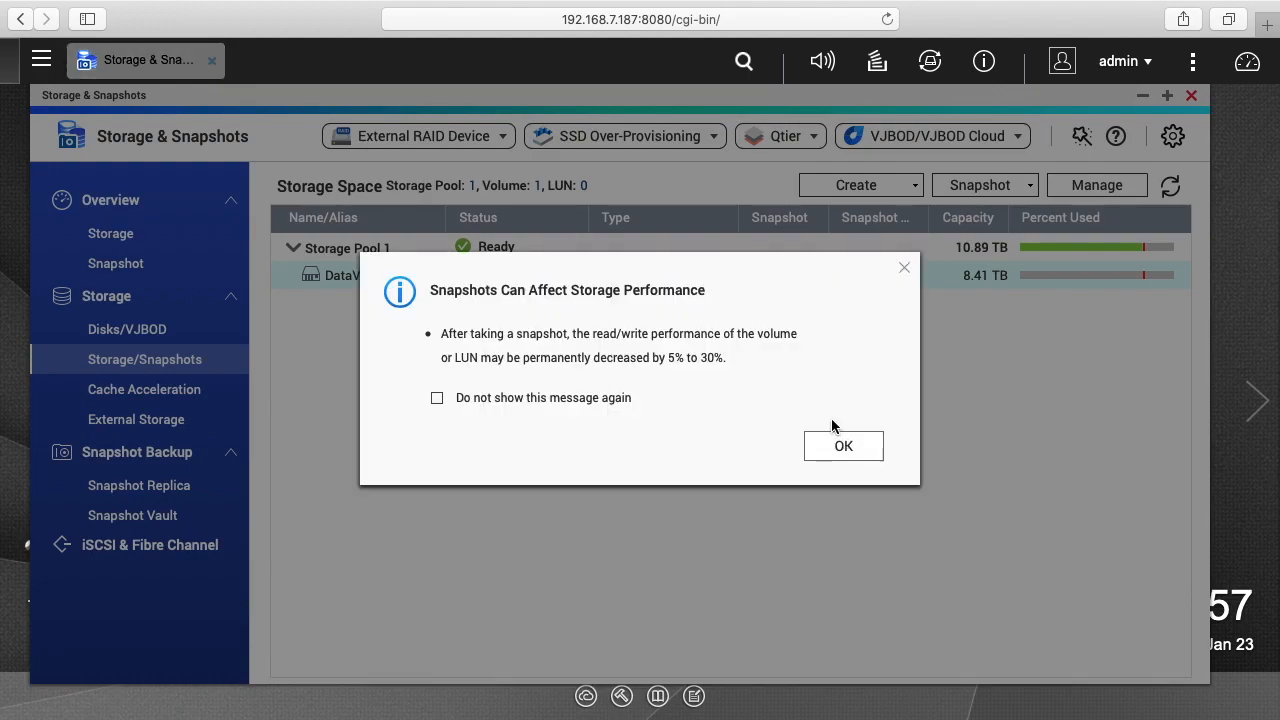
{"action": "mouse_move", "coordinate": [798, 424]}
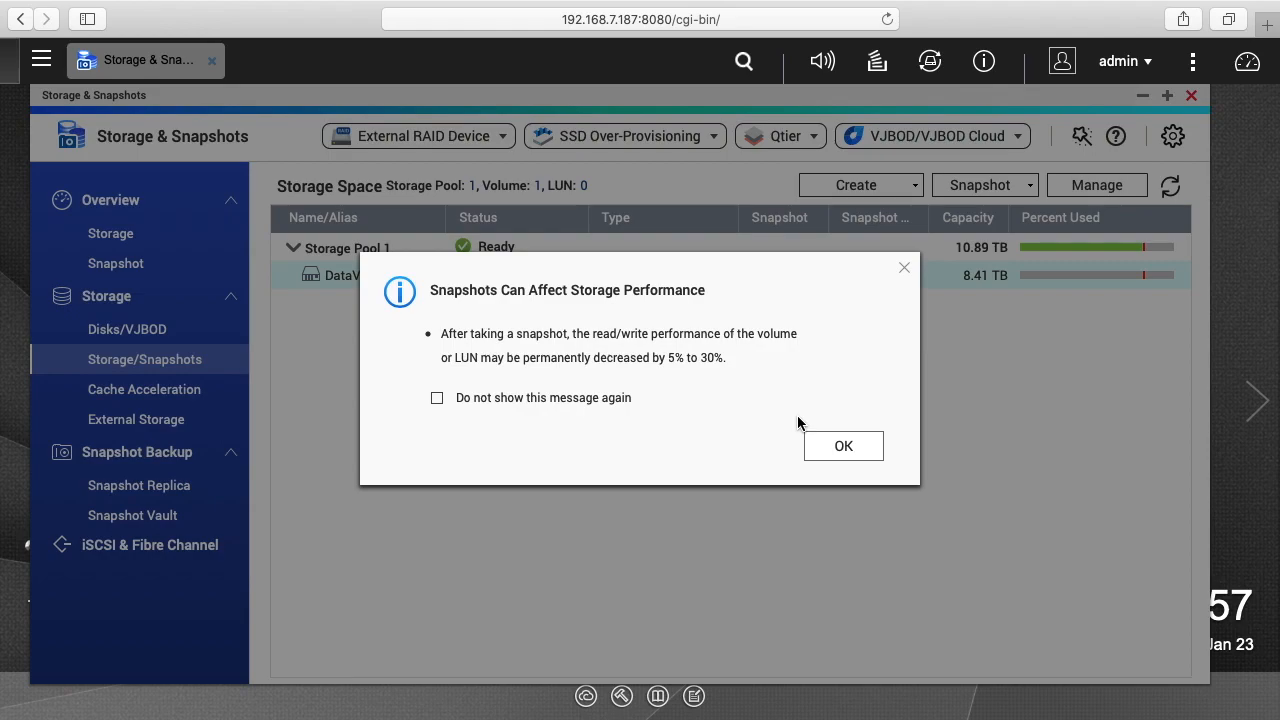
{"action": "mouse_move", "coordinate": [796, 420]}
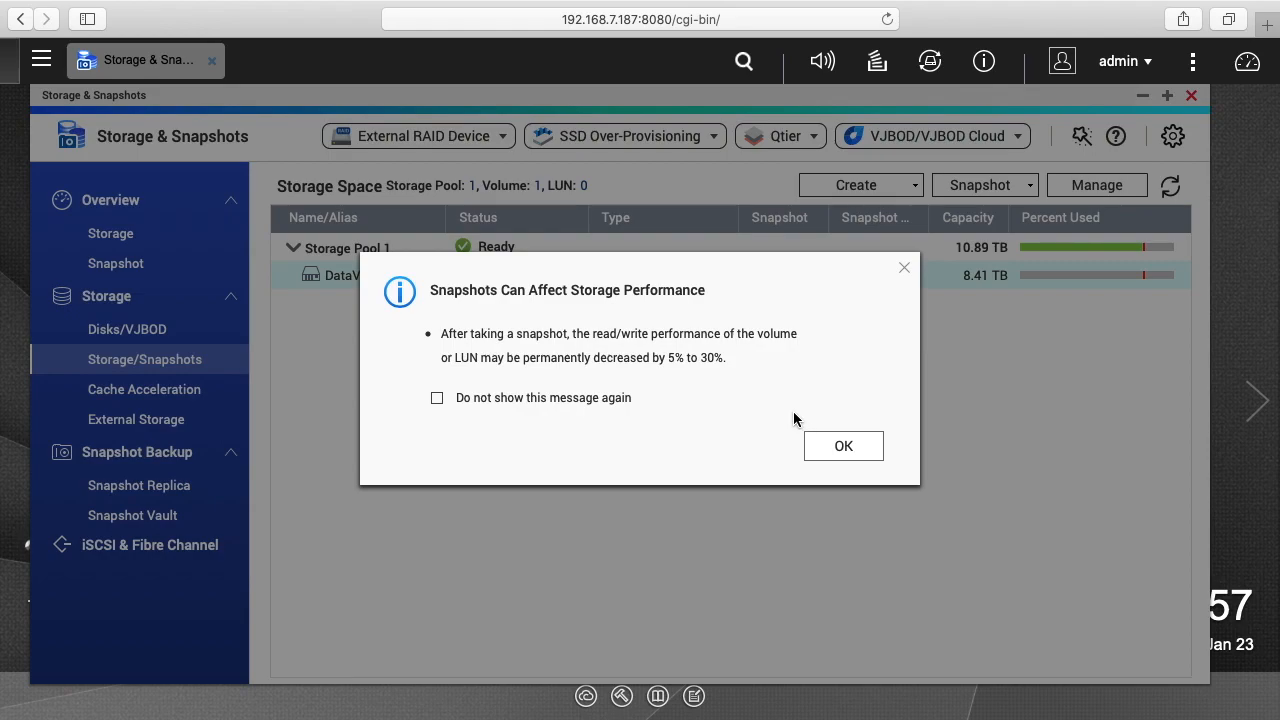
{"action": "left_click", "coordinate": [844, 444]}
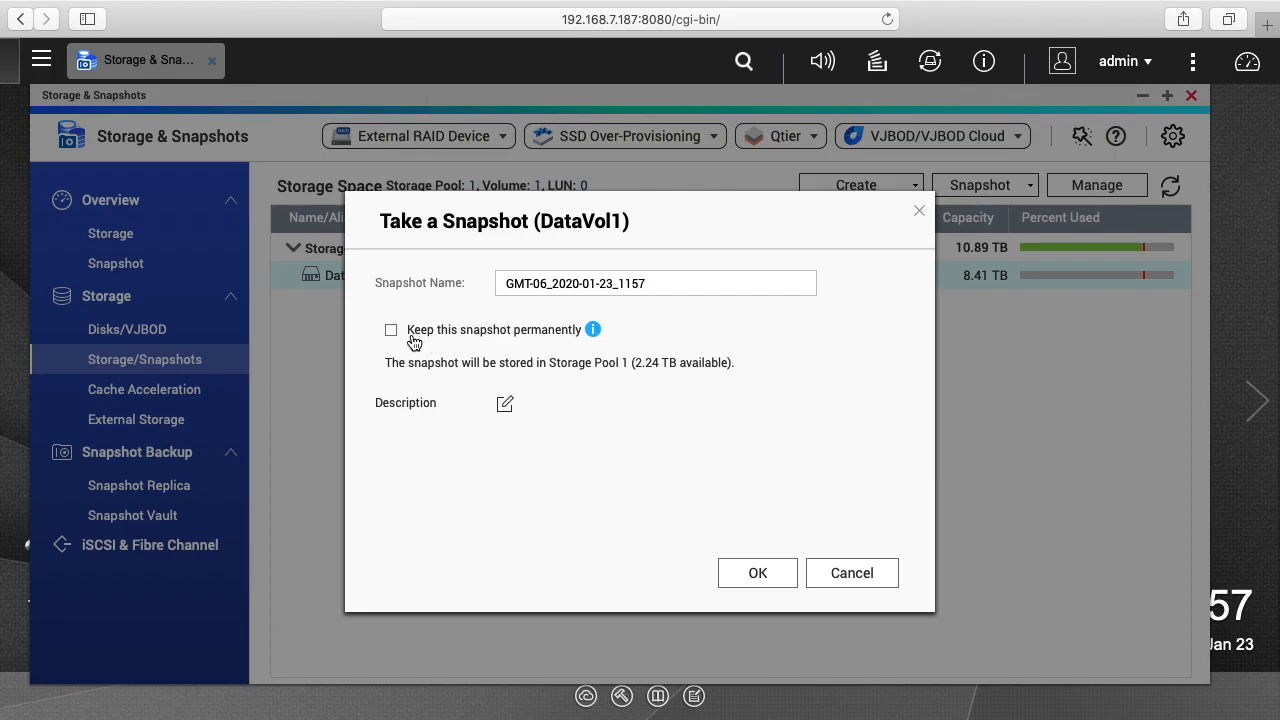
{"action": "mouse_move", "coordinate": [592, 328]}
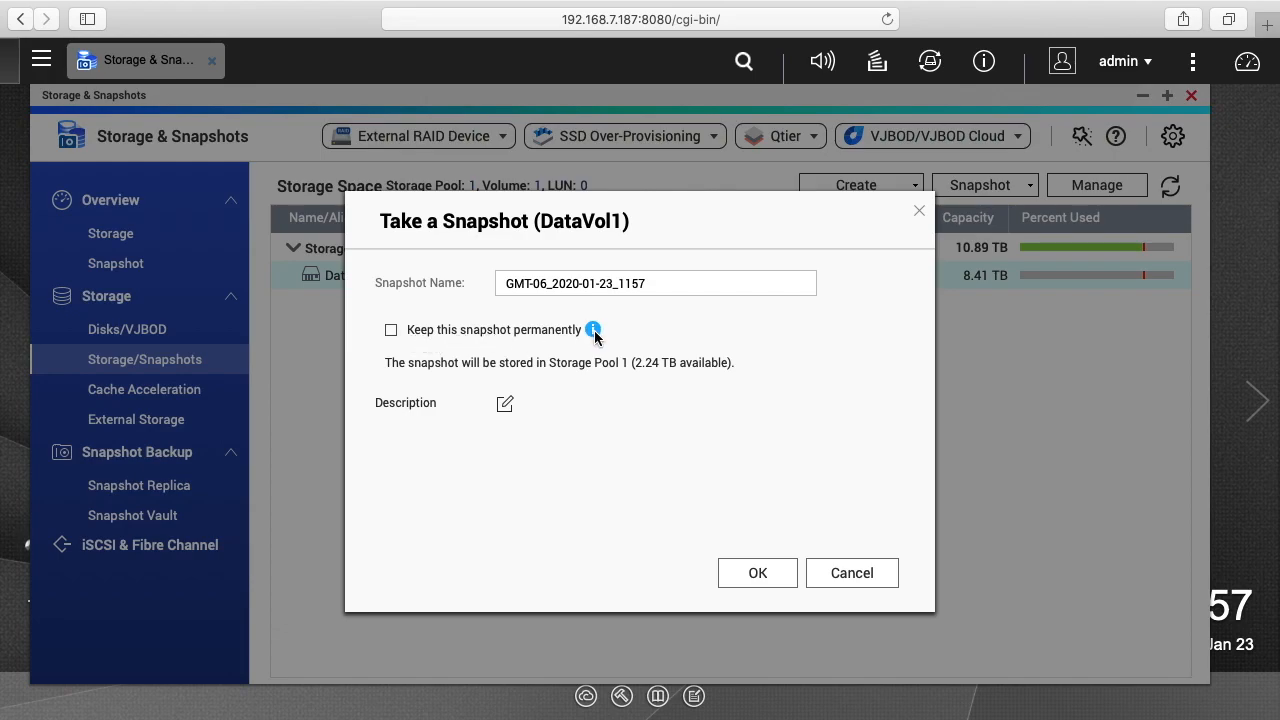
{"action": "mouse_move", "coordinate": [592, 330]}
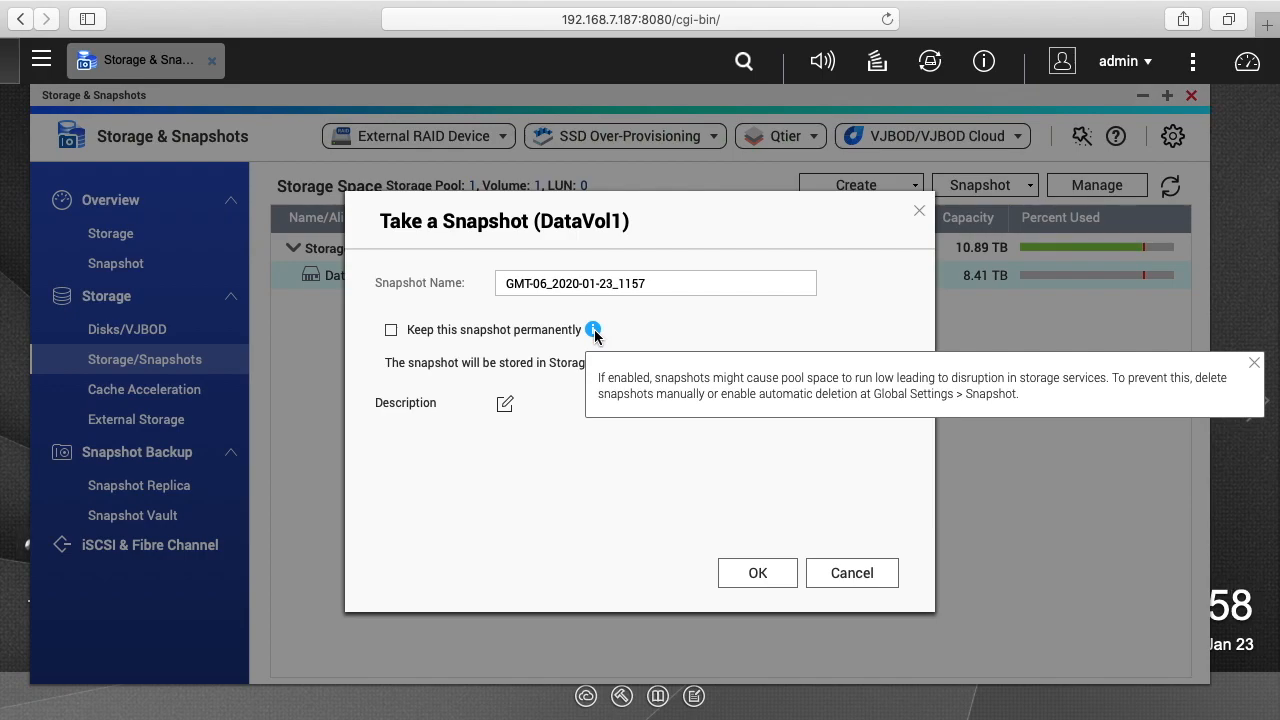
{"action": "mouse_move", "coordinate": [628, 336]}
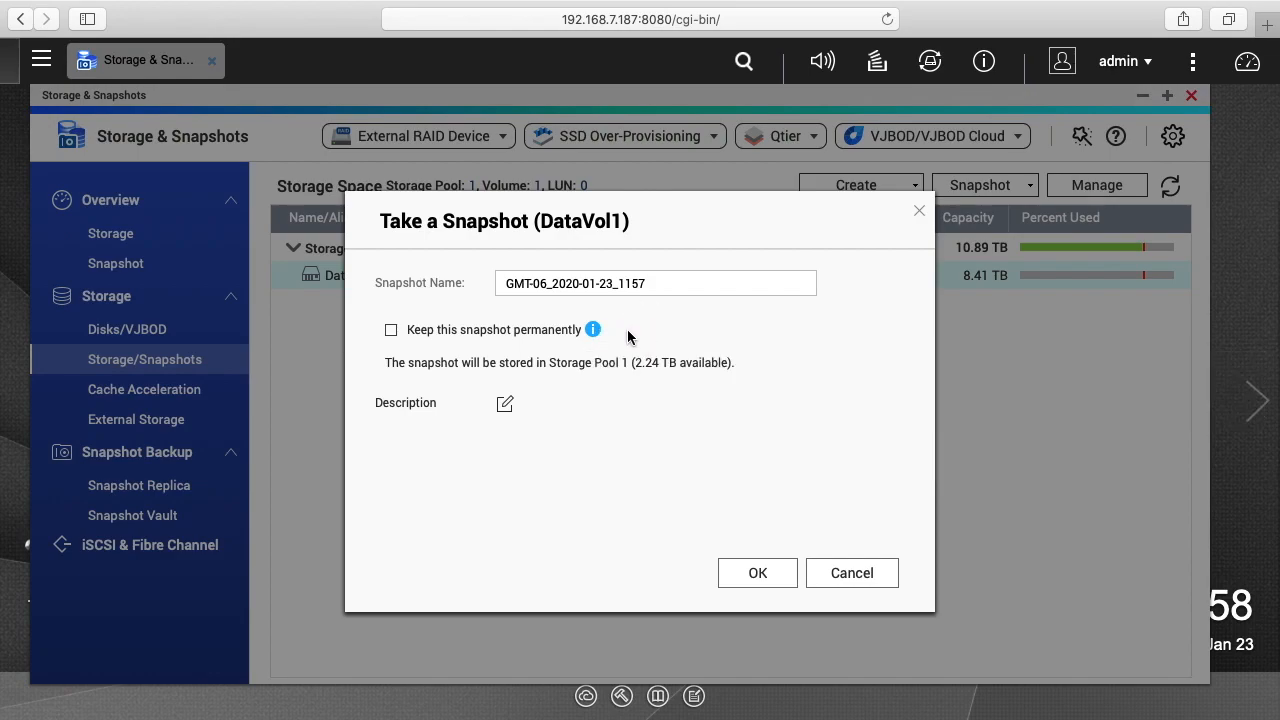
{"action": "mouse_move", "coordinate": [638, 410]}
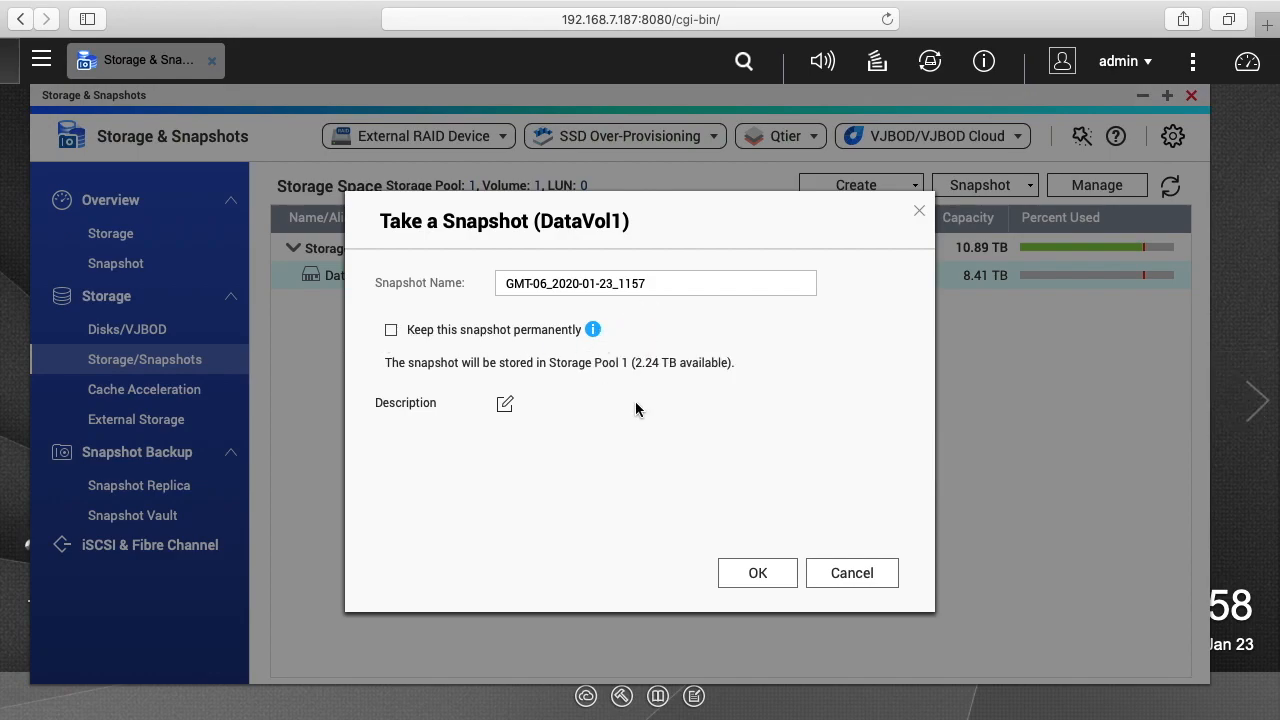
Create the DataVol1 snapshot with the description 'This is my initial snapshot'.
{"action": "left_click", "coordinate": [504, 404]}
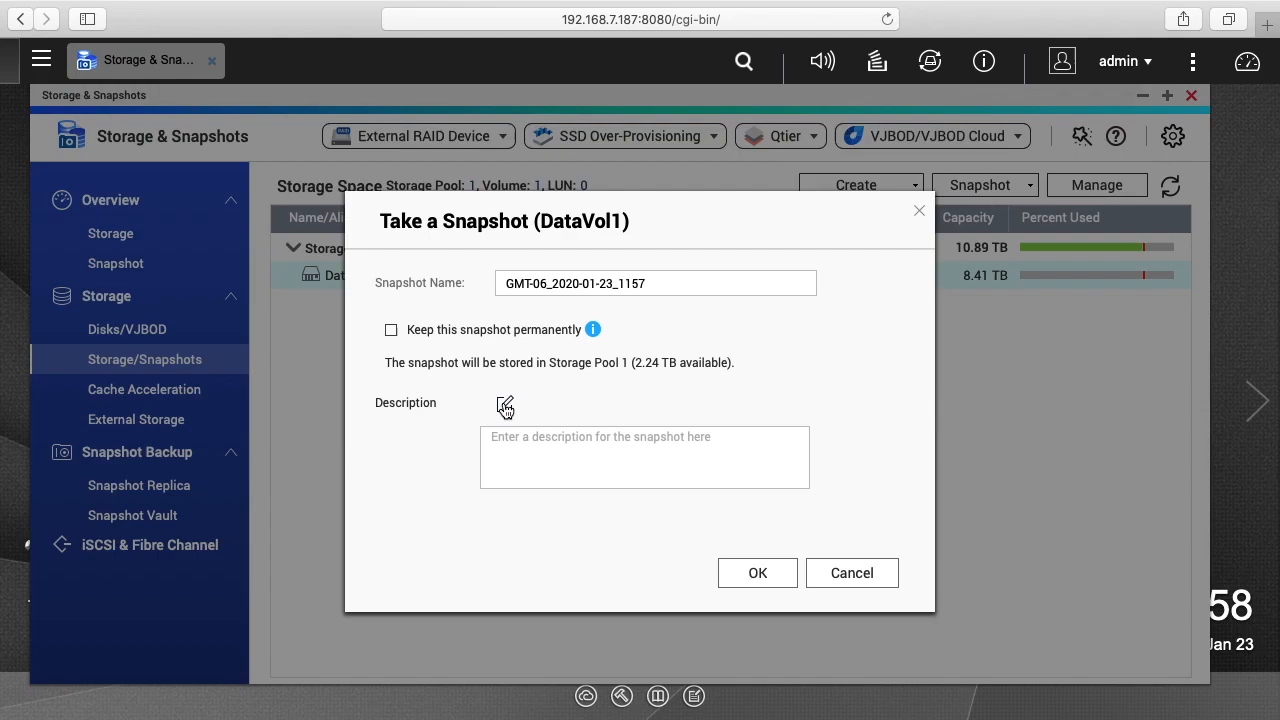
{"action": "left_click", "coordinate": [644, 456]}
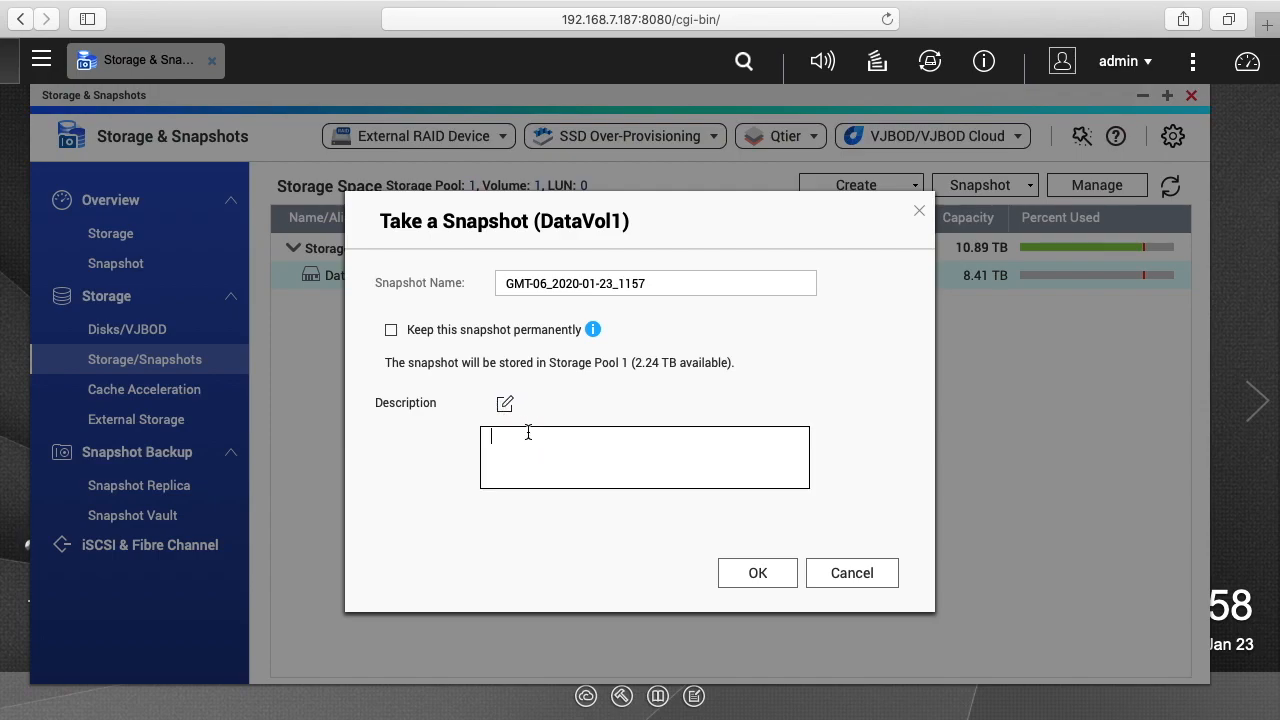
{"action": "type", "text": "This is my"}
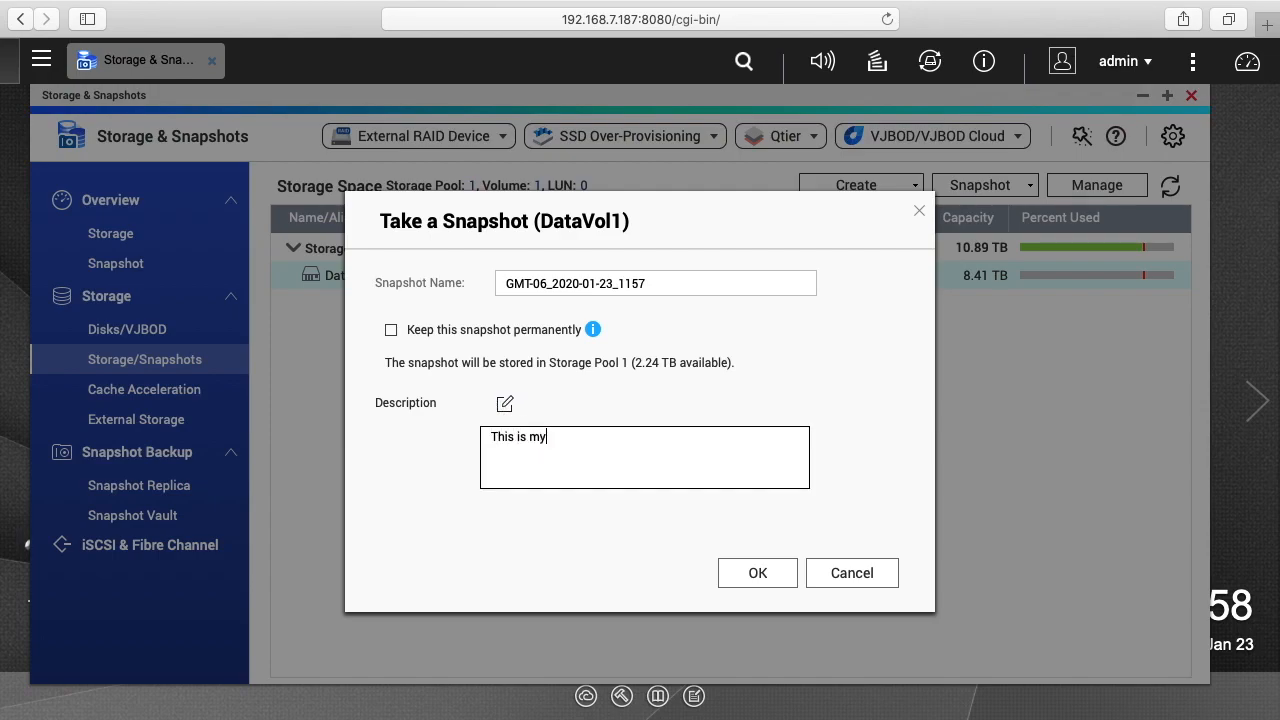
{"action": "type", "text": "initial snapshot"}
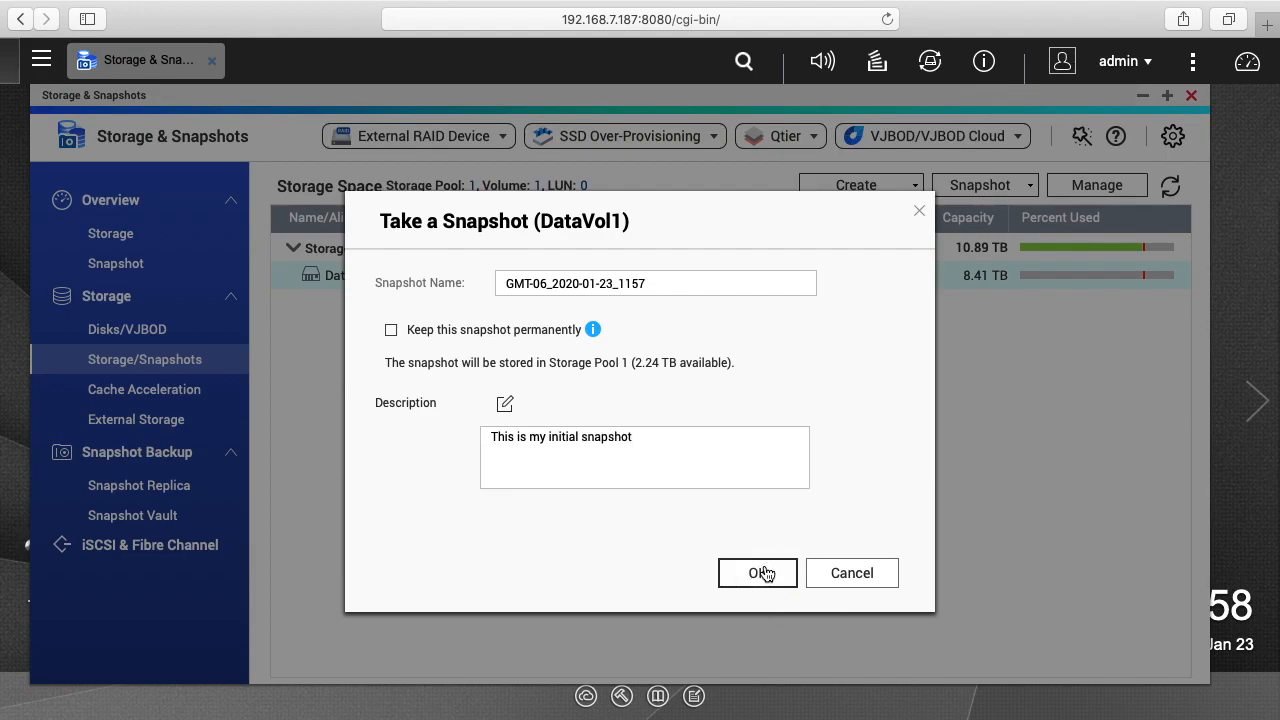
{"action": "left_click", "coordinate": [756, 572]}
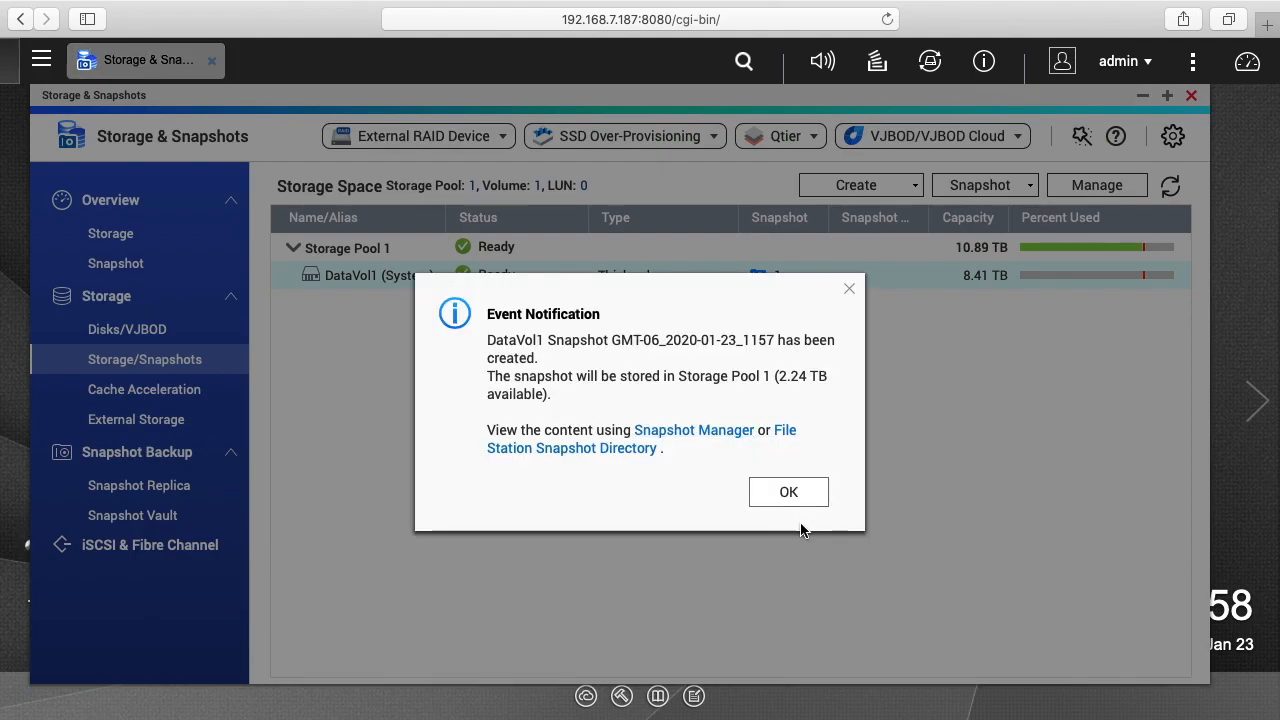
Dismiss the snapshot-created notice, leaving DataVol1 with one snapshot listed.
{"action": "left_click", "coordinate": [788, 492]}
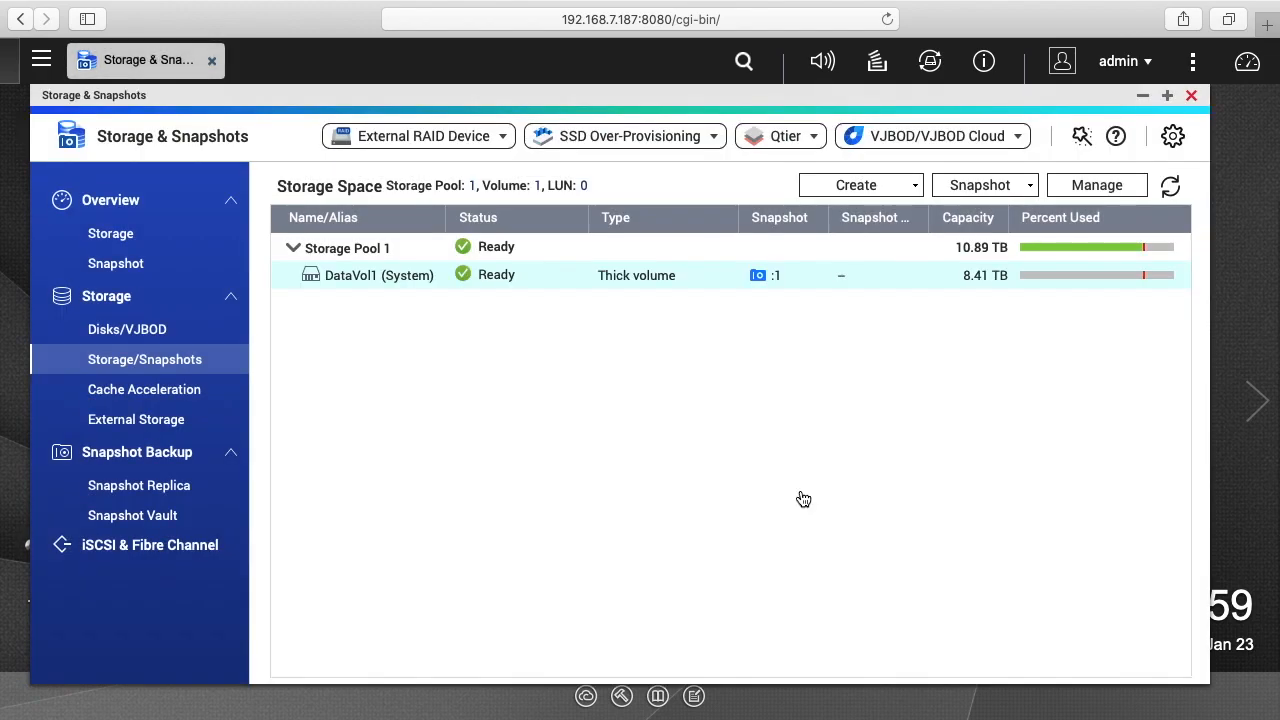
{"action": "mouse_move", "coordinate": [648, 300]}
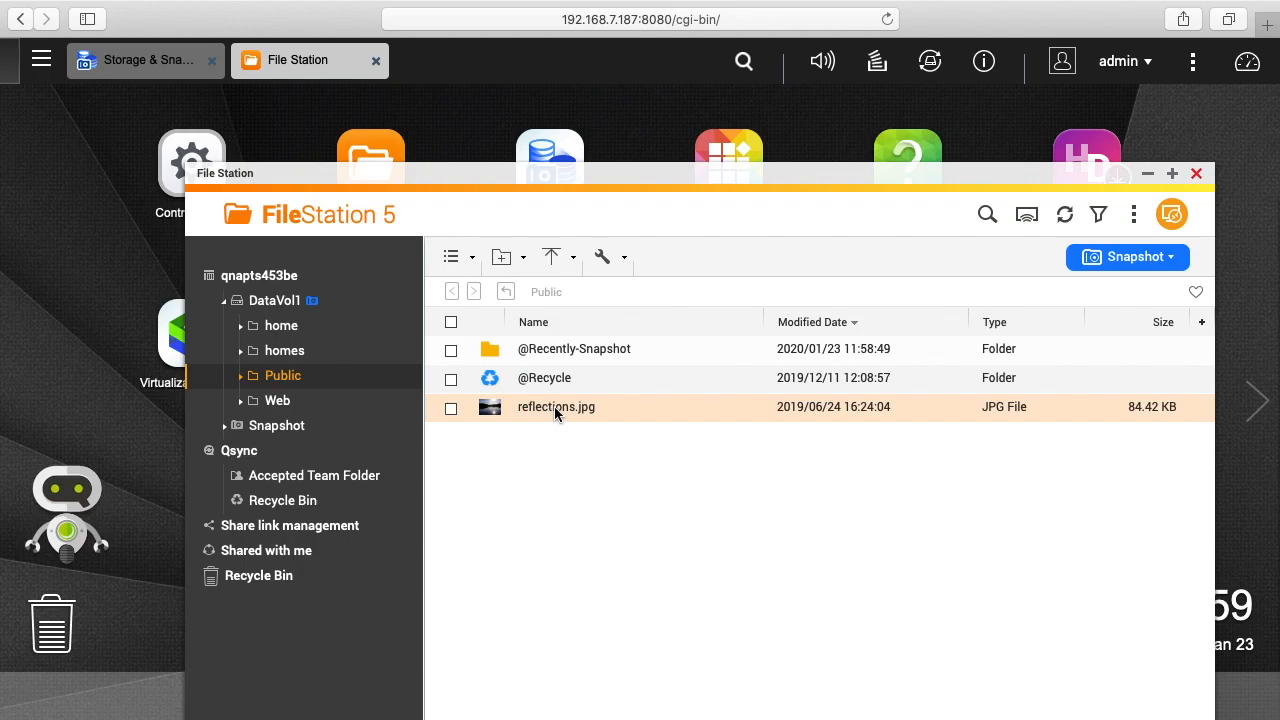
Permanently delete reflections.jpg from the Public folder and close File Station.
{"action": "right_click", "coordinate": [556, 408]}
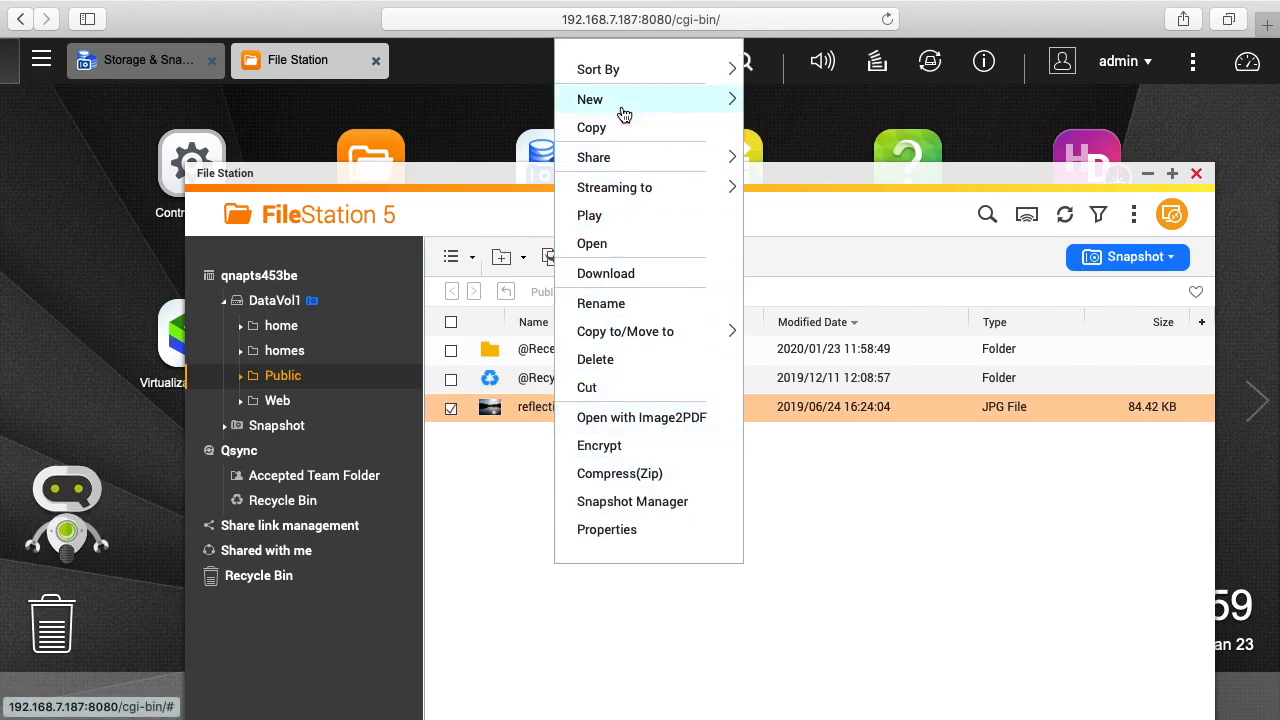
{"action": "left_click", "coordinate": [596, 360]}
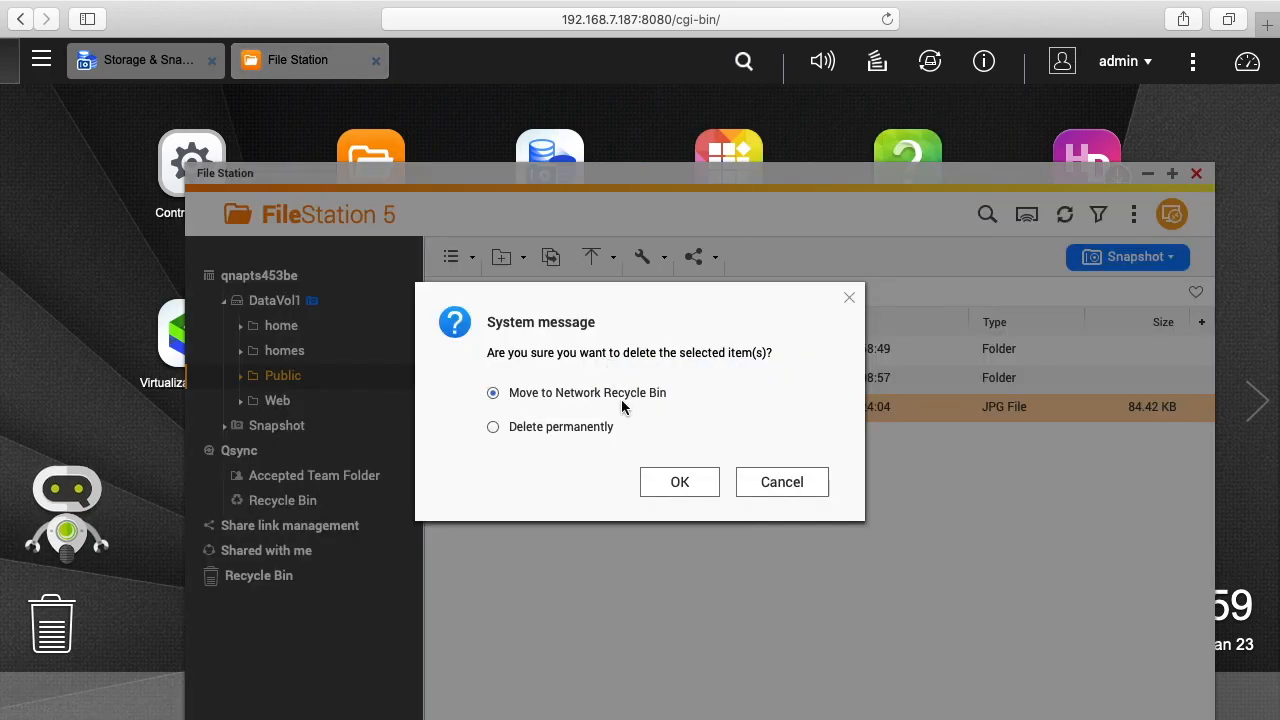
{"action": "left_click", "coordinate": [680, 480]}
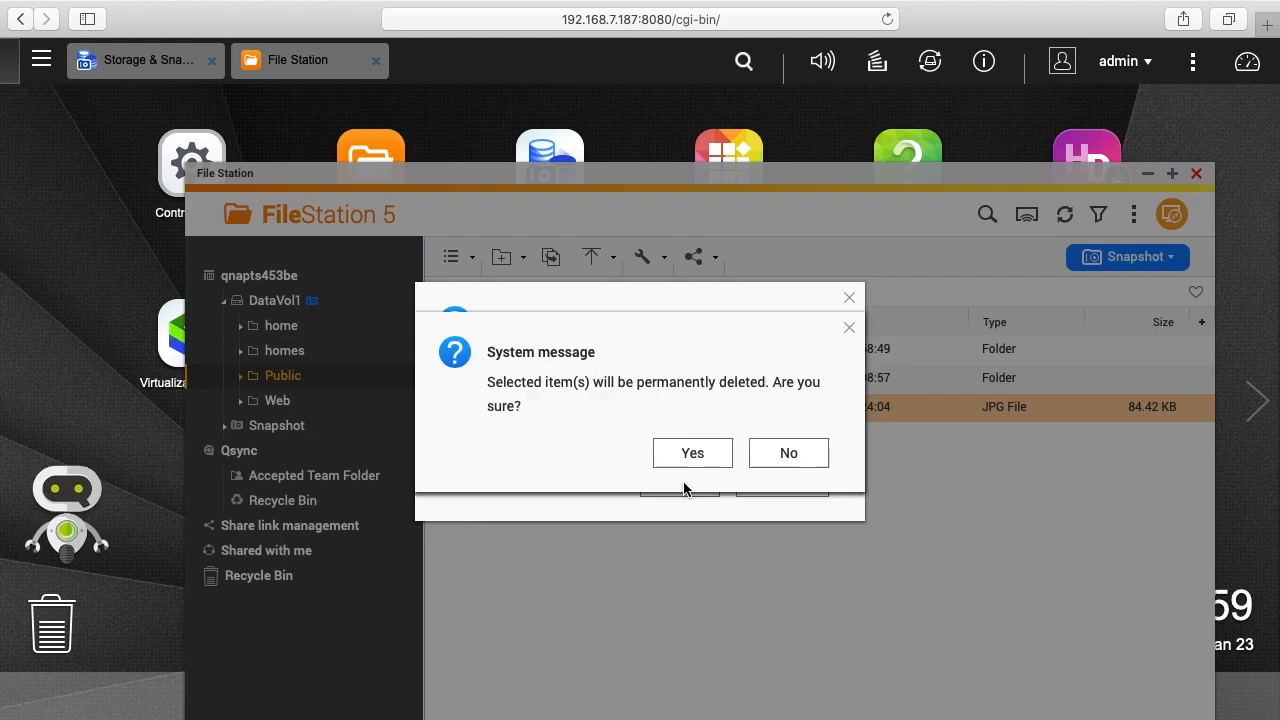
{"action": "left_click", "coordinate": [692, 452]}
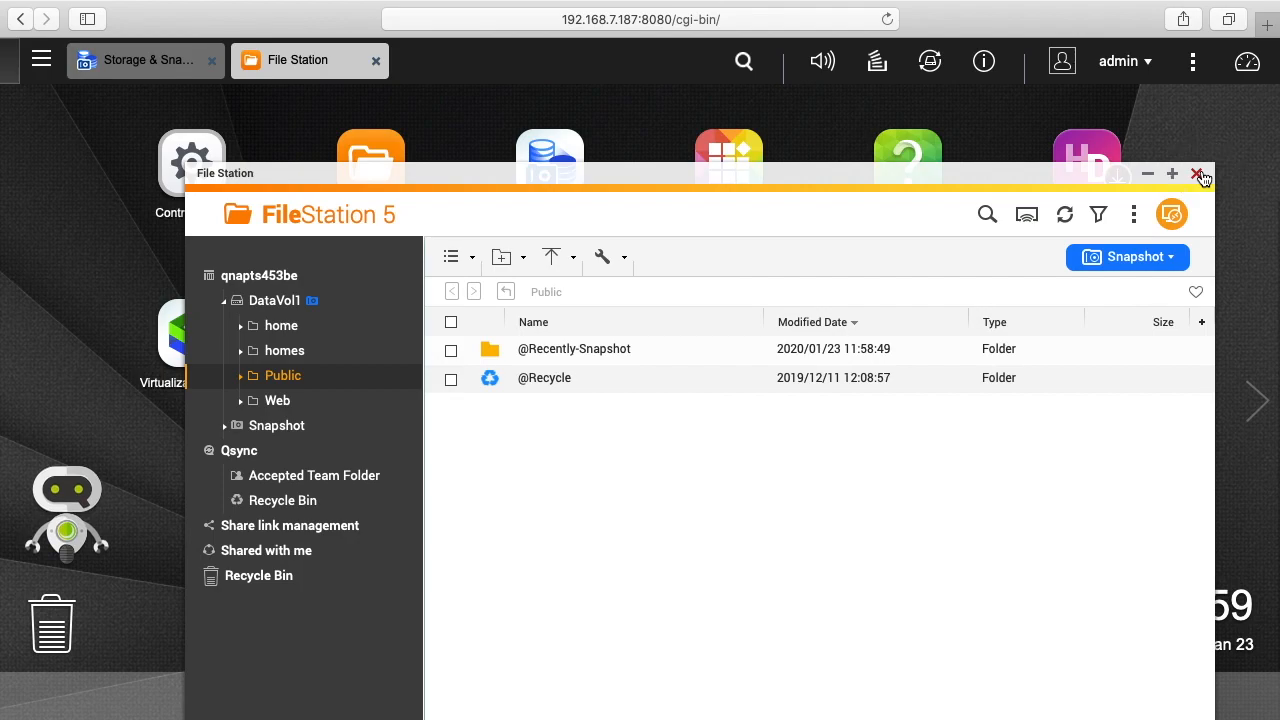
{"action": "left_click", "coordinate": [1198, 172]}
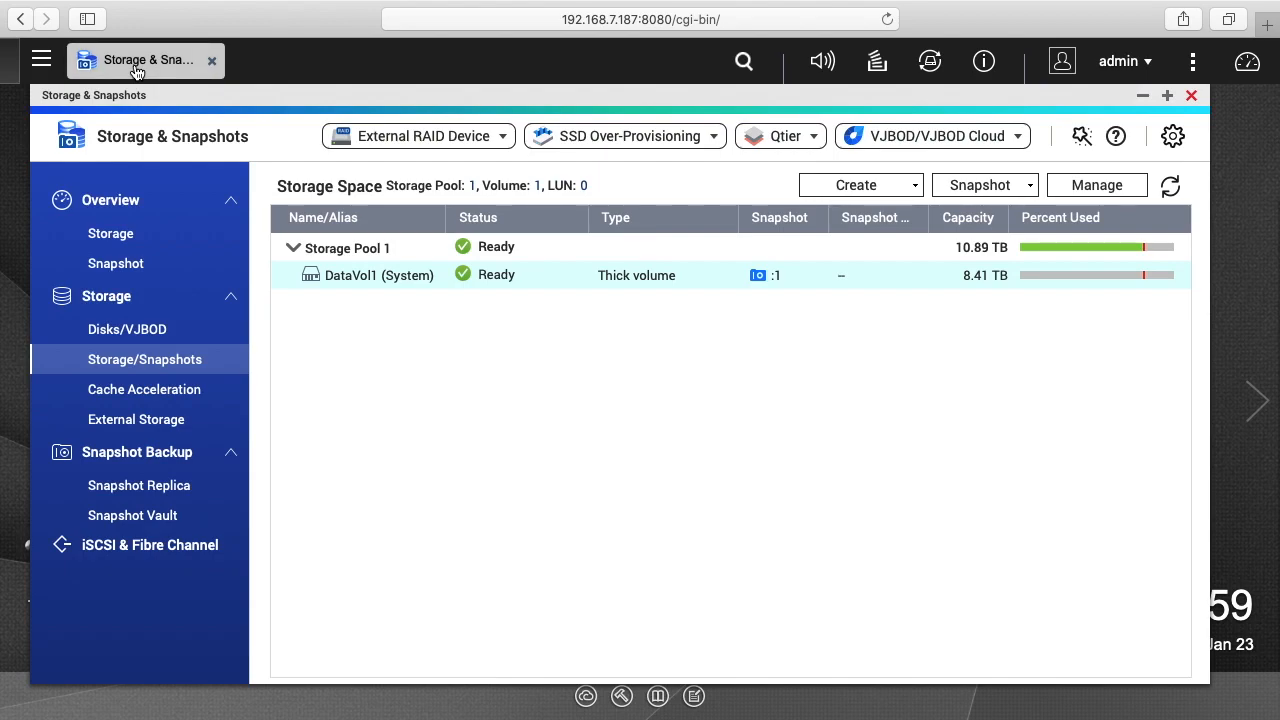
{"action": "mouse_move", "coordinate": [378, 276]}
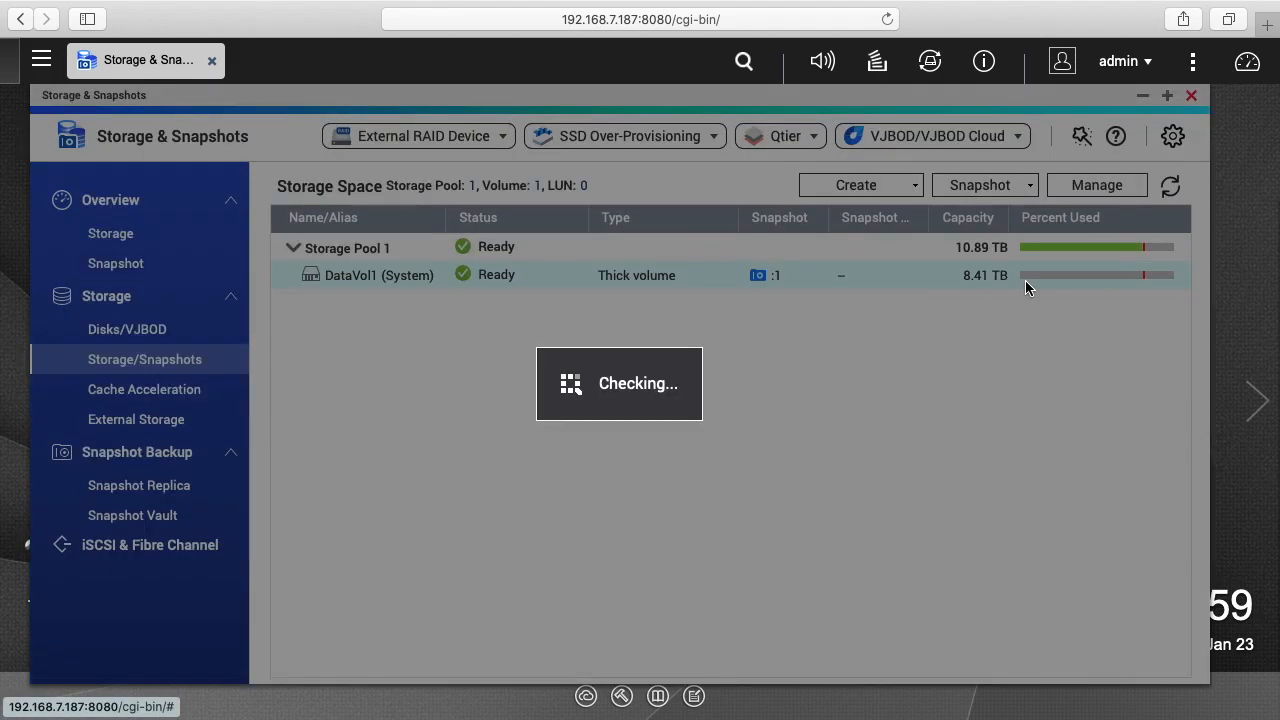
In DataVol1's snapshot, locate reflections.jpg in the Public folder and choose Revert volume snapshot.
{"action": "left_click", "coordinate": [758, 276]}
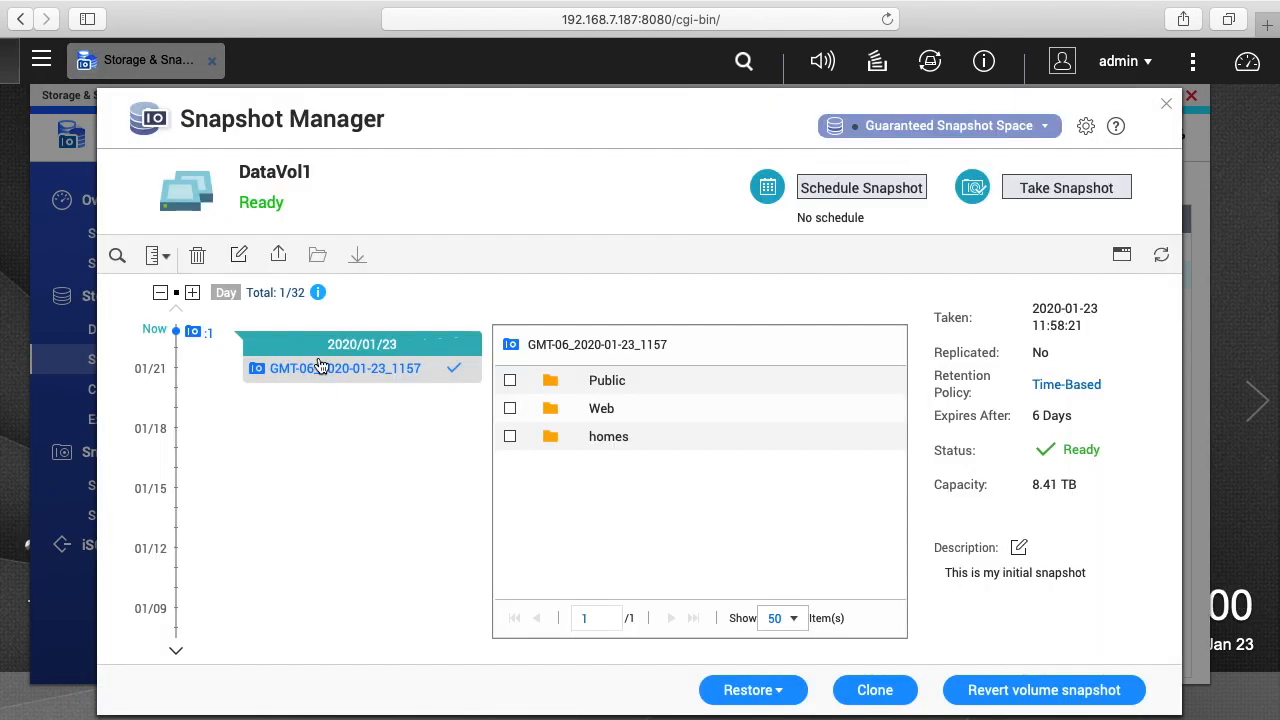
{"action": "mouse_move", "coordinate": [398, 500]}
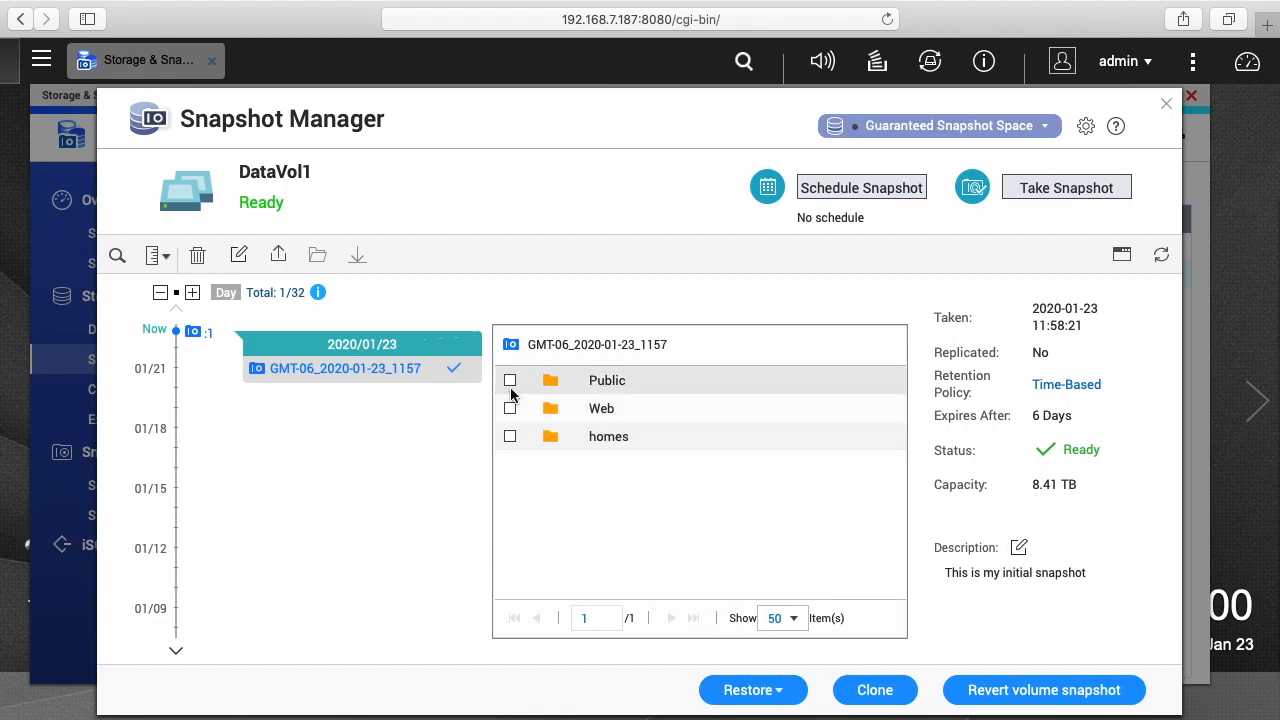
{"action": "left_click", "coordinate": [510, 380]}
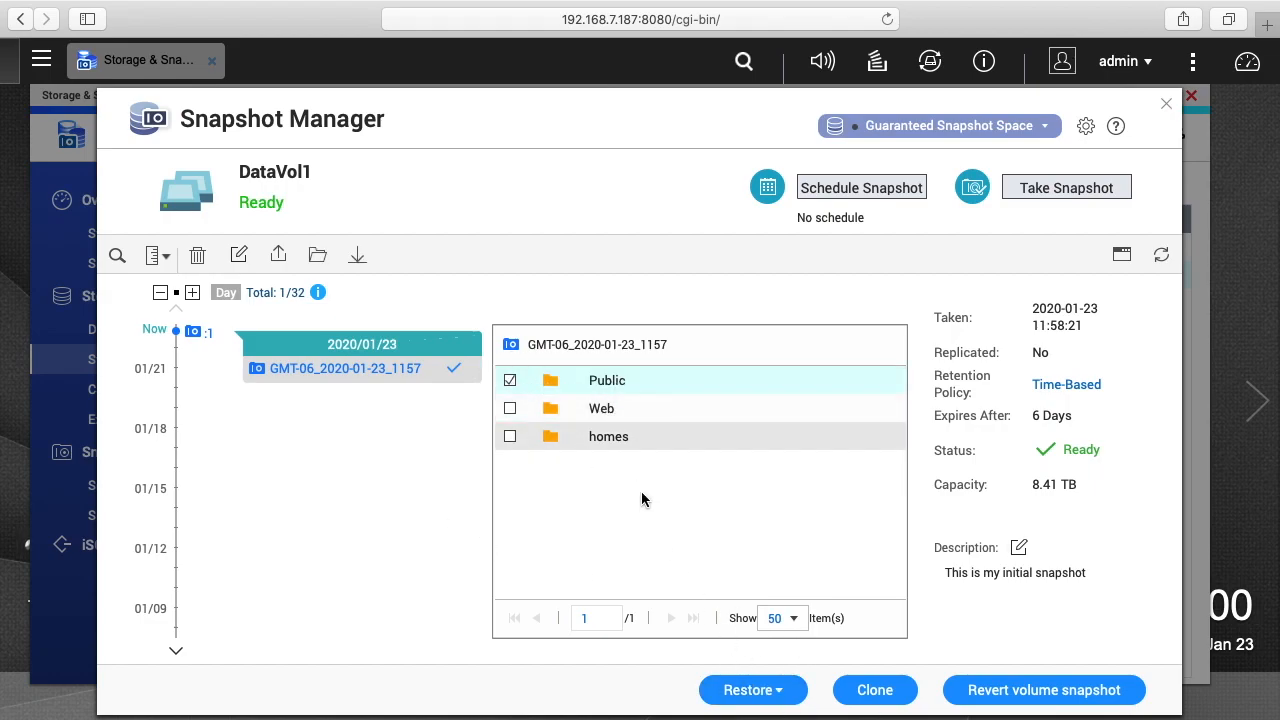
{"action": "double_click", "coordinate": [606, 380]}
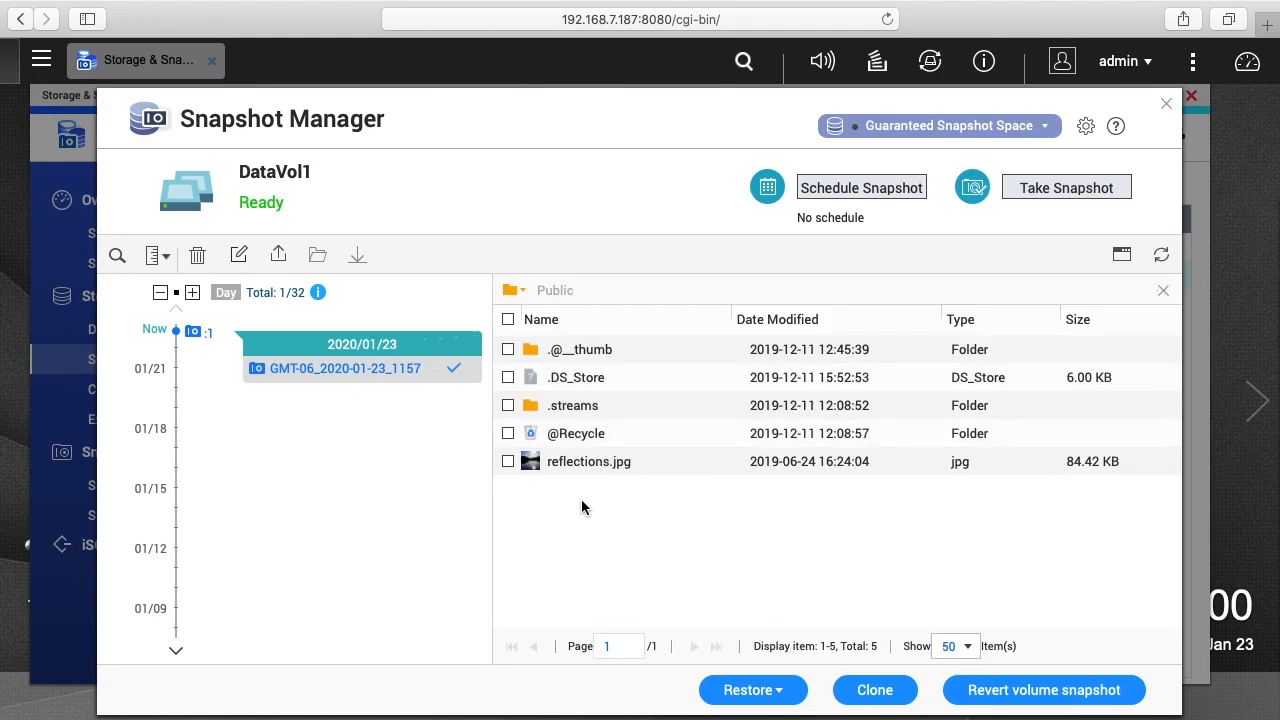
{"action": "left_click", "coordinate": [508, 460]}
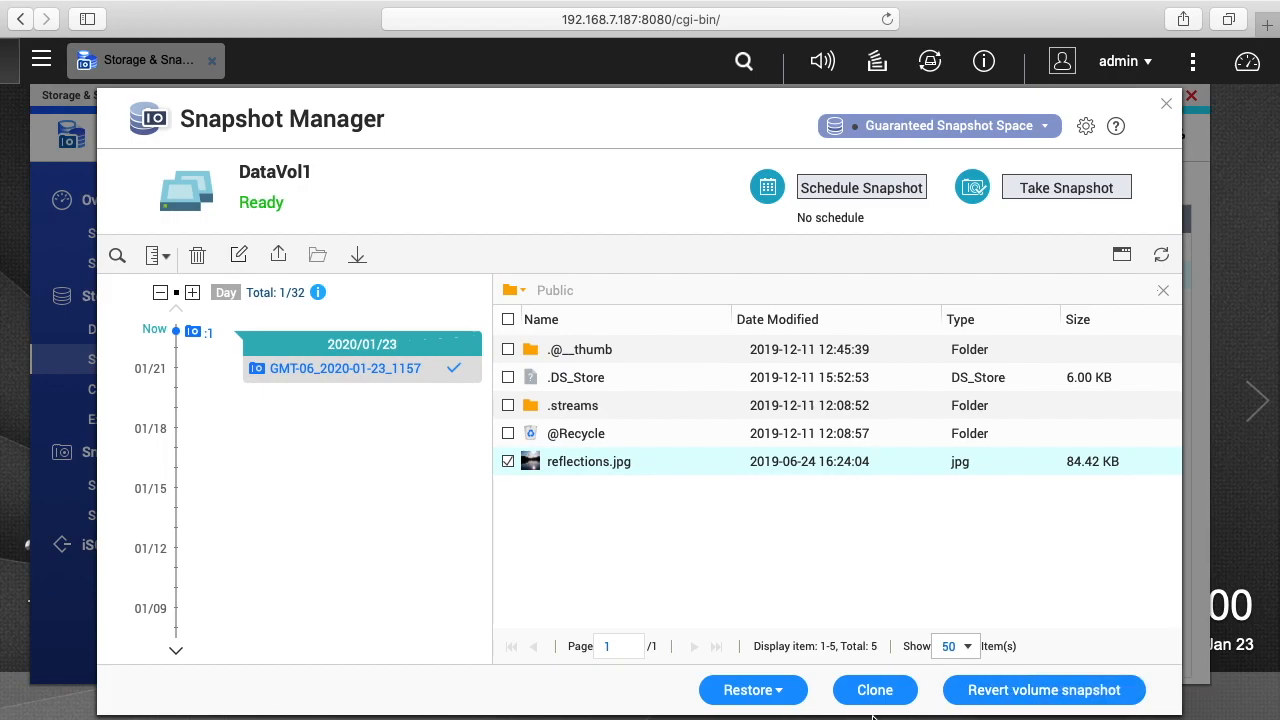
{"action": "left_click", "coordinate": [1044, 690]}
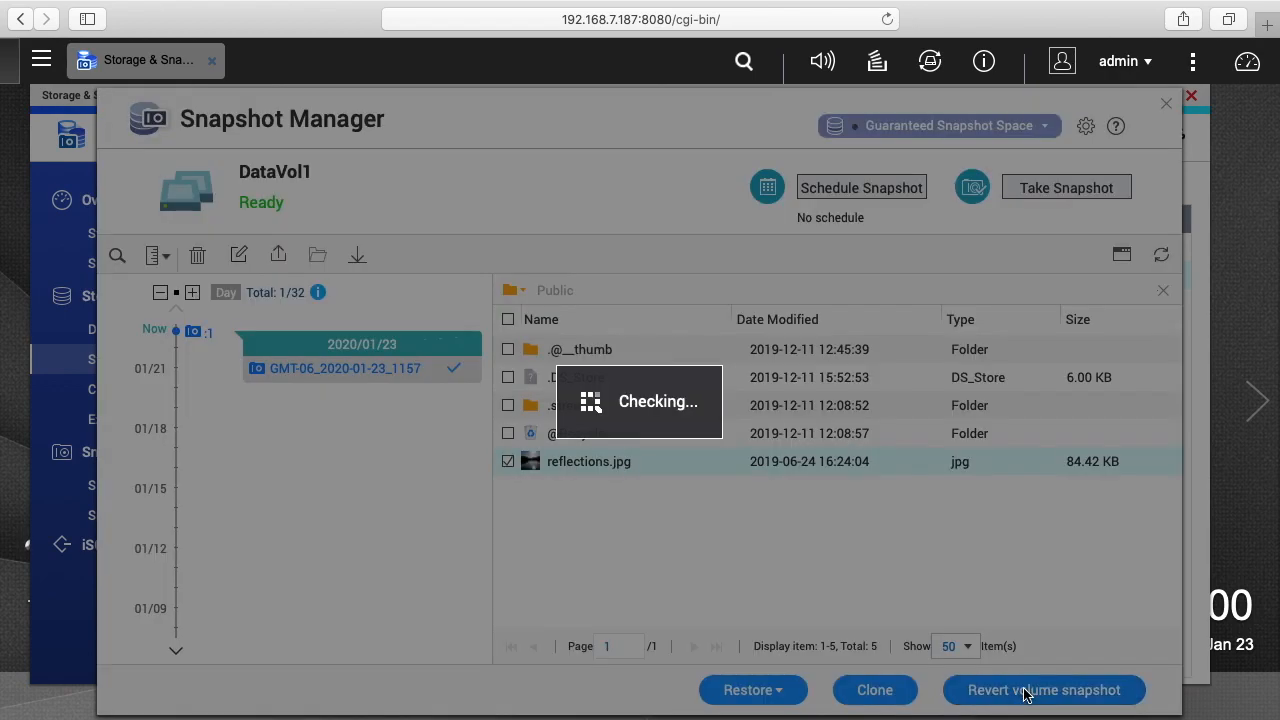
Revert DataVol1 locally to snapshot GMT-06_2020-01-23_1157 without a new snapshot, agreeing to suspend services.
{"action": "left_click", "coordinate": [1044, 688]}
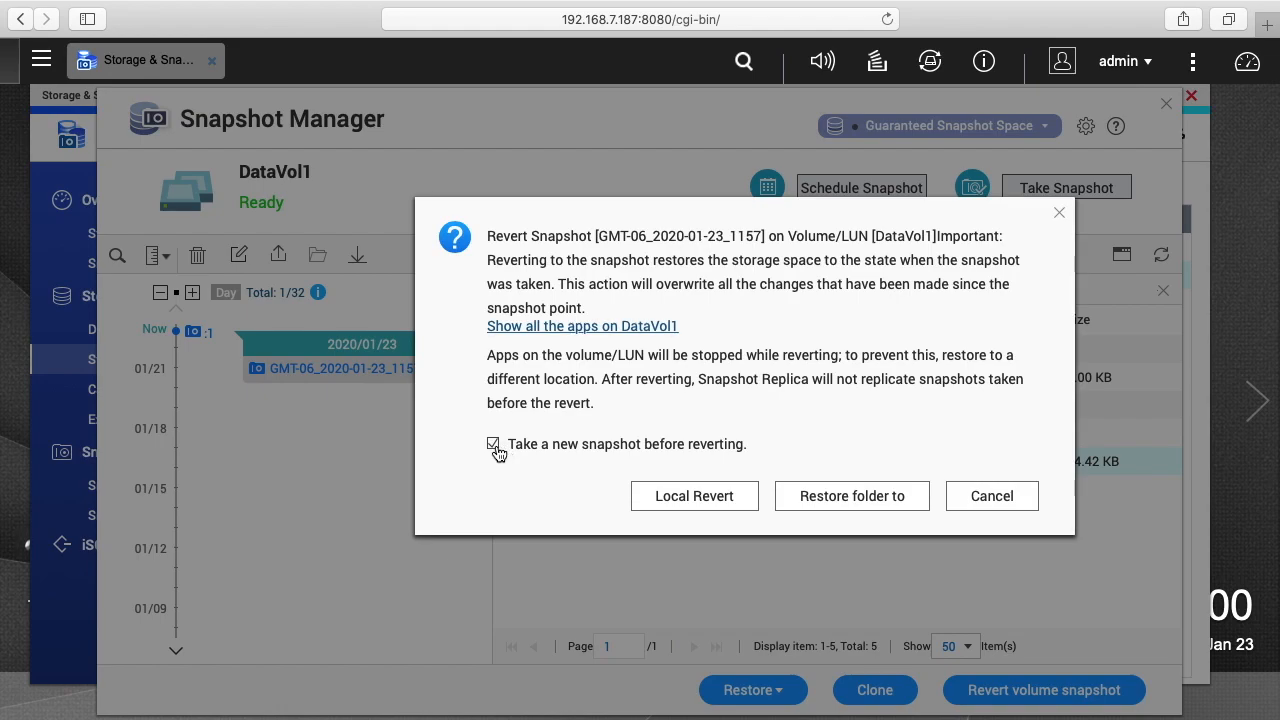
{"action": "left_click", "coordinate": [492, 444]}
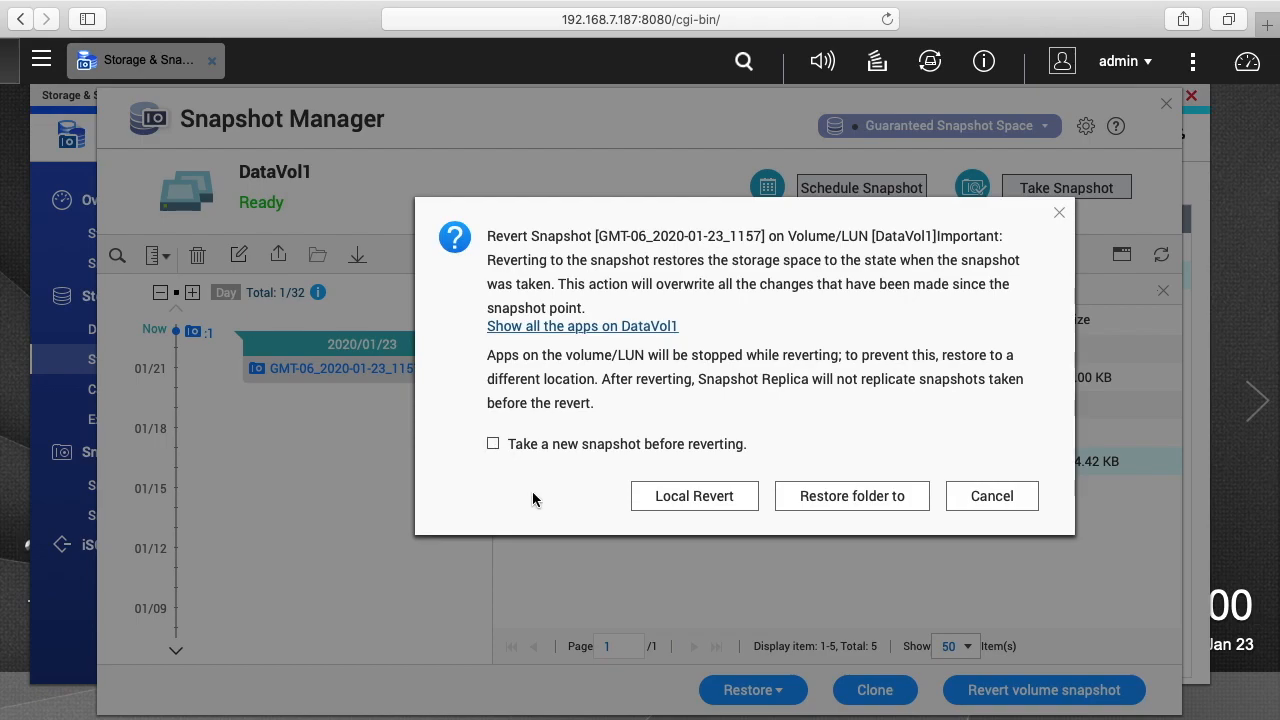
{"action": "mouse_move", "coordinate": [696, 530]}
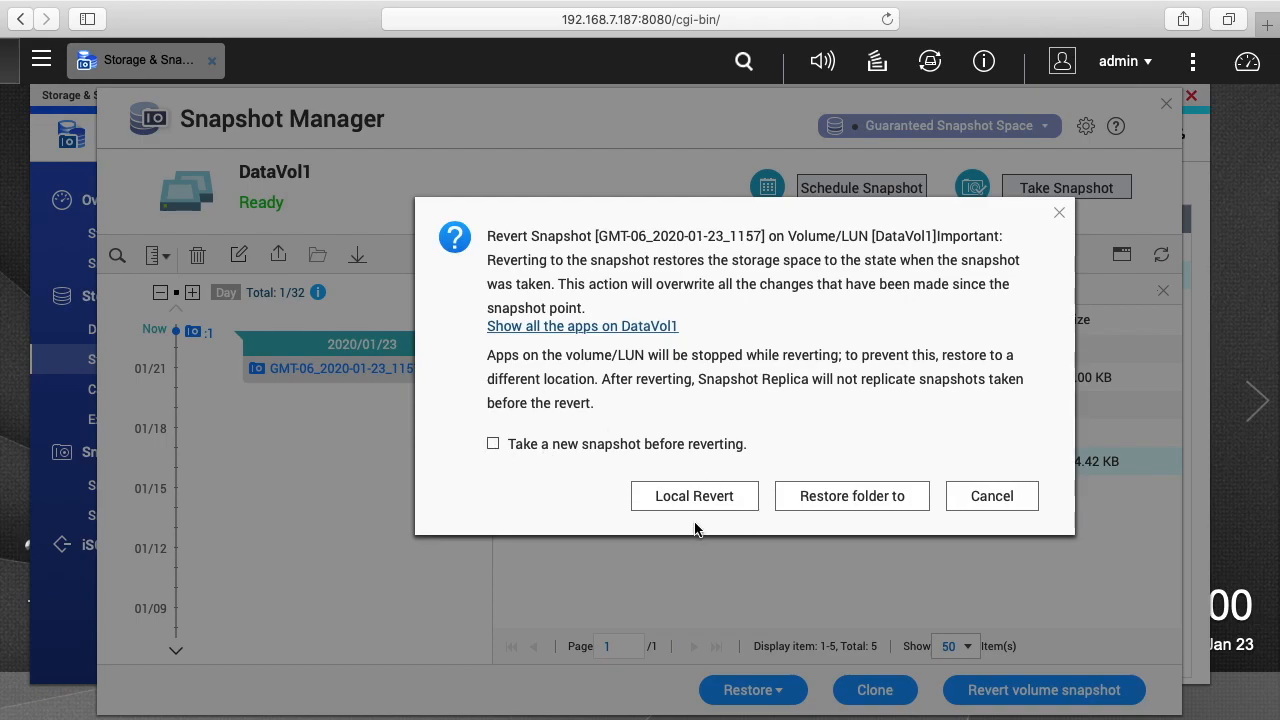
{"action": "mouse_move", "coordinate": [948, 510]}
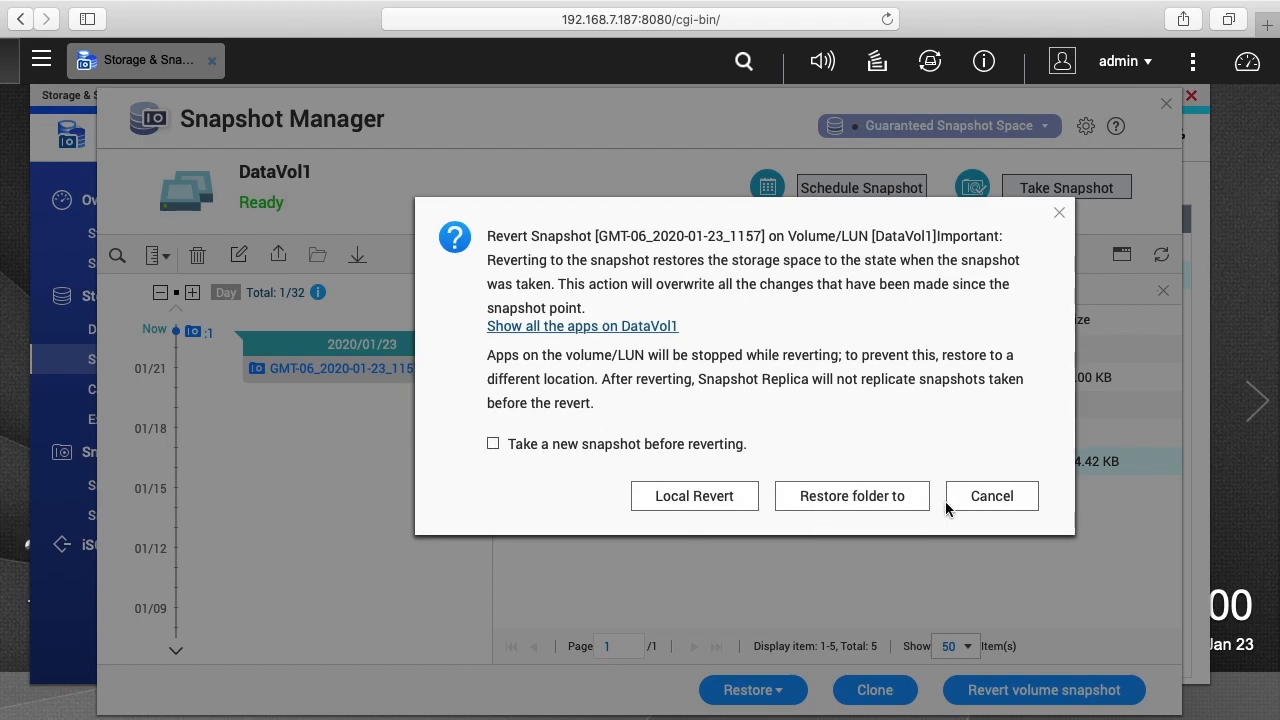
{"action": "left_click", "coordinate": [694, 496]}
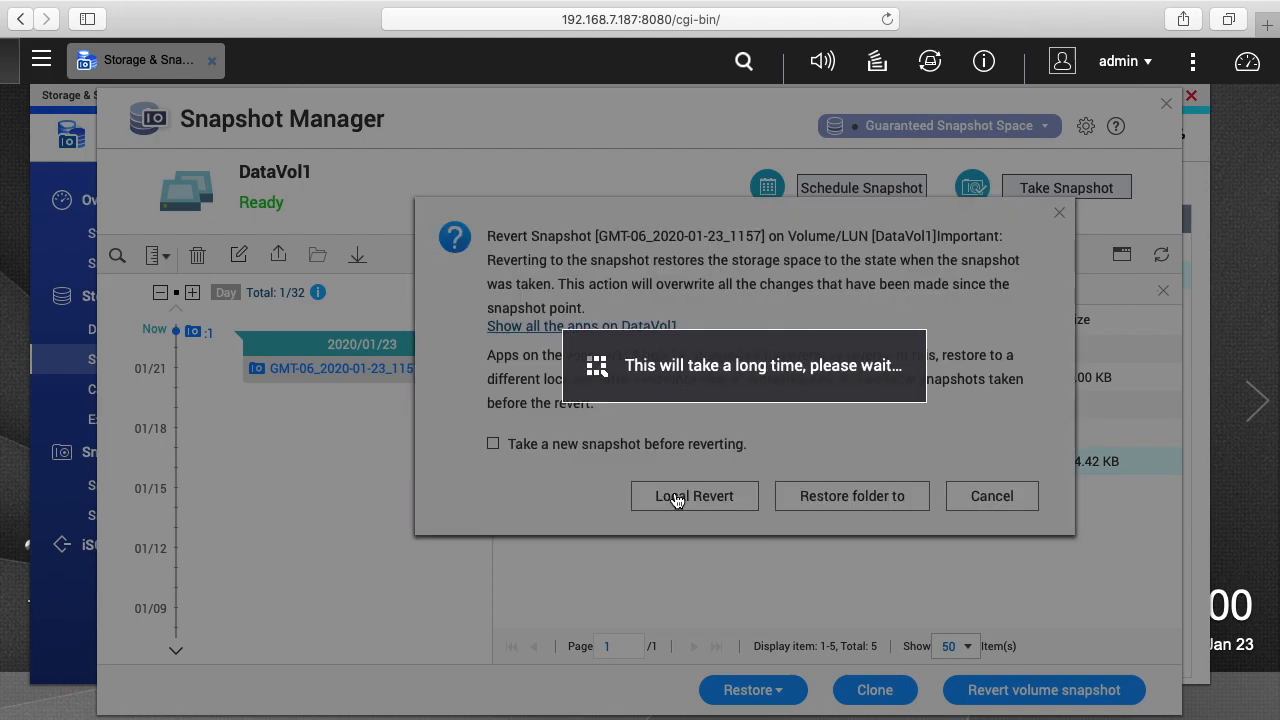
{"action": "left_click", "coordinate": [694, 496]}
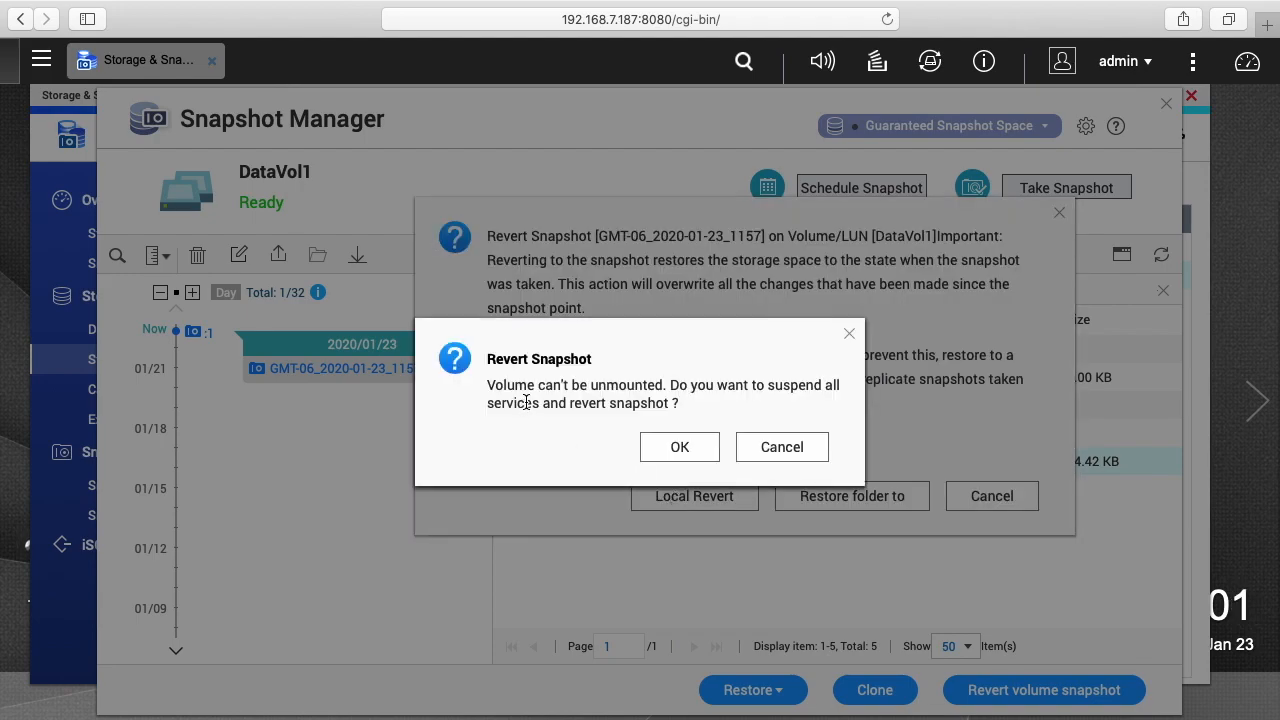
{"action": "mouse_move", "coordinate": [536, 440]}
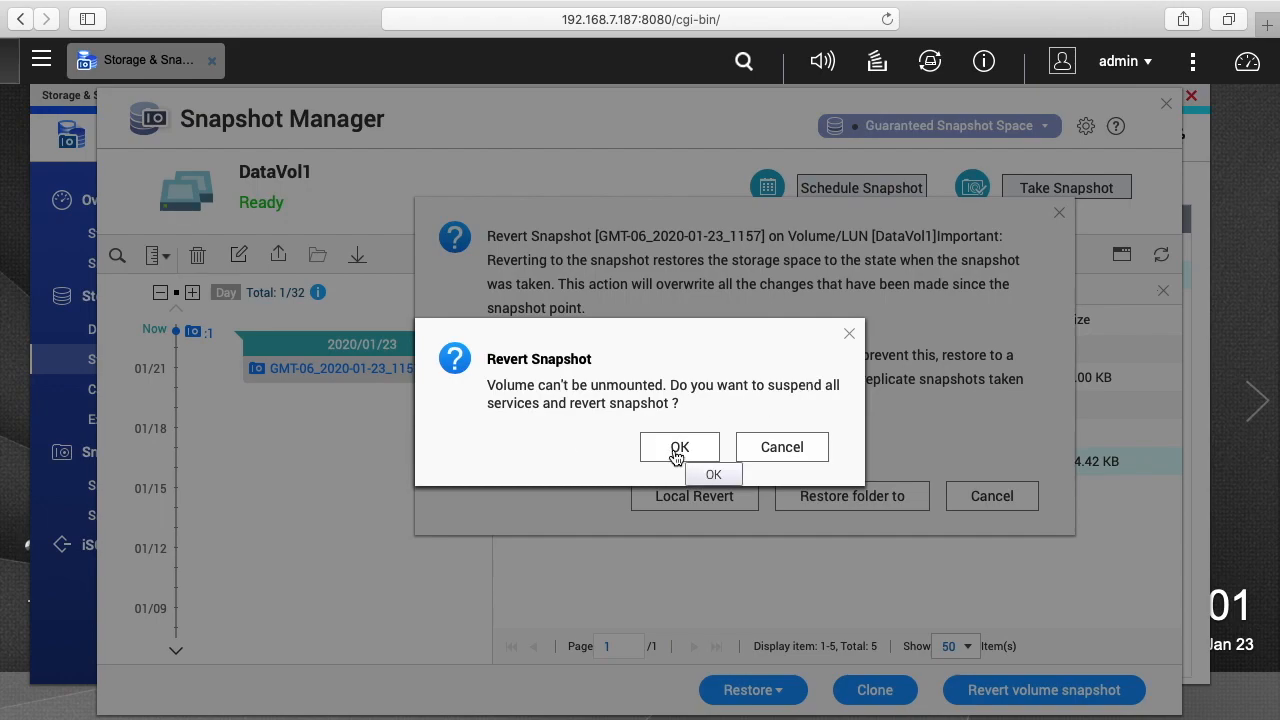
{"action": "left_click", "coordinate": [680, 446]}
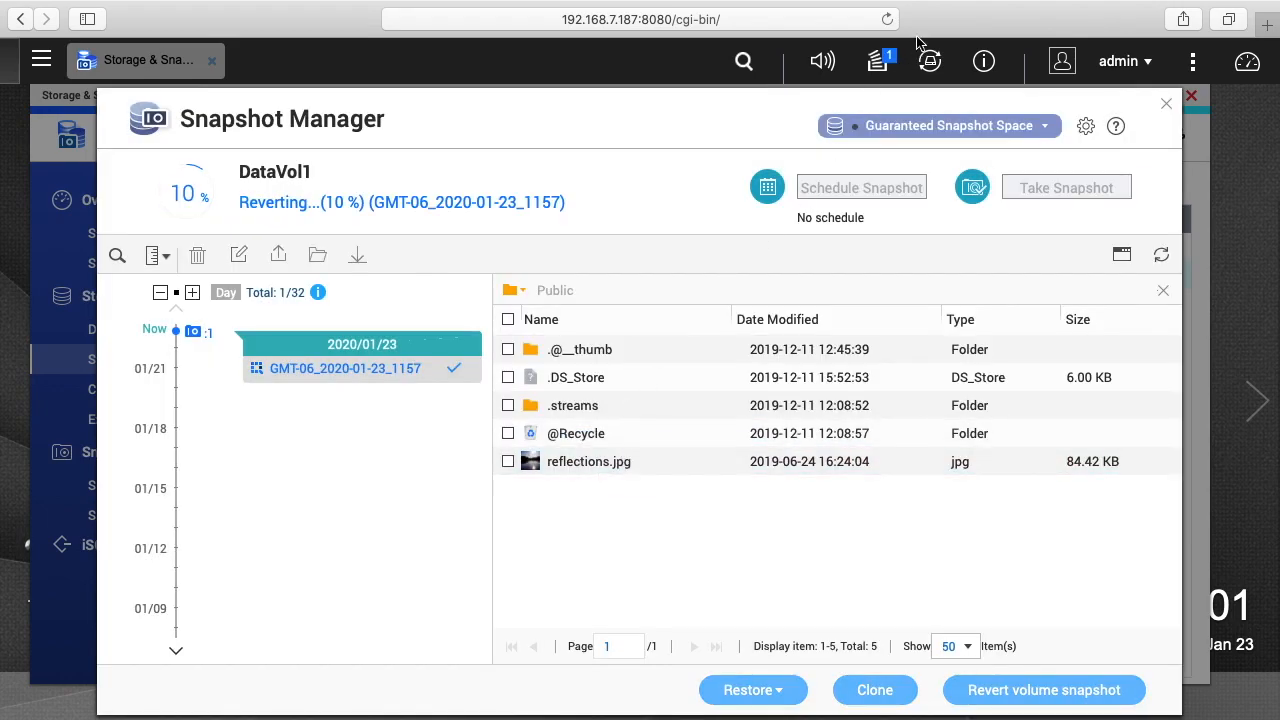
Watch the revert finish in Background Tasks, acknowledge the success and schedule notices, and close Storage & Snapshots.
{"action": "left_click", "coordinate": [876, 60]}
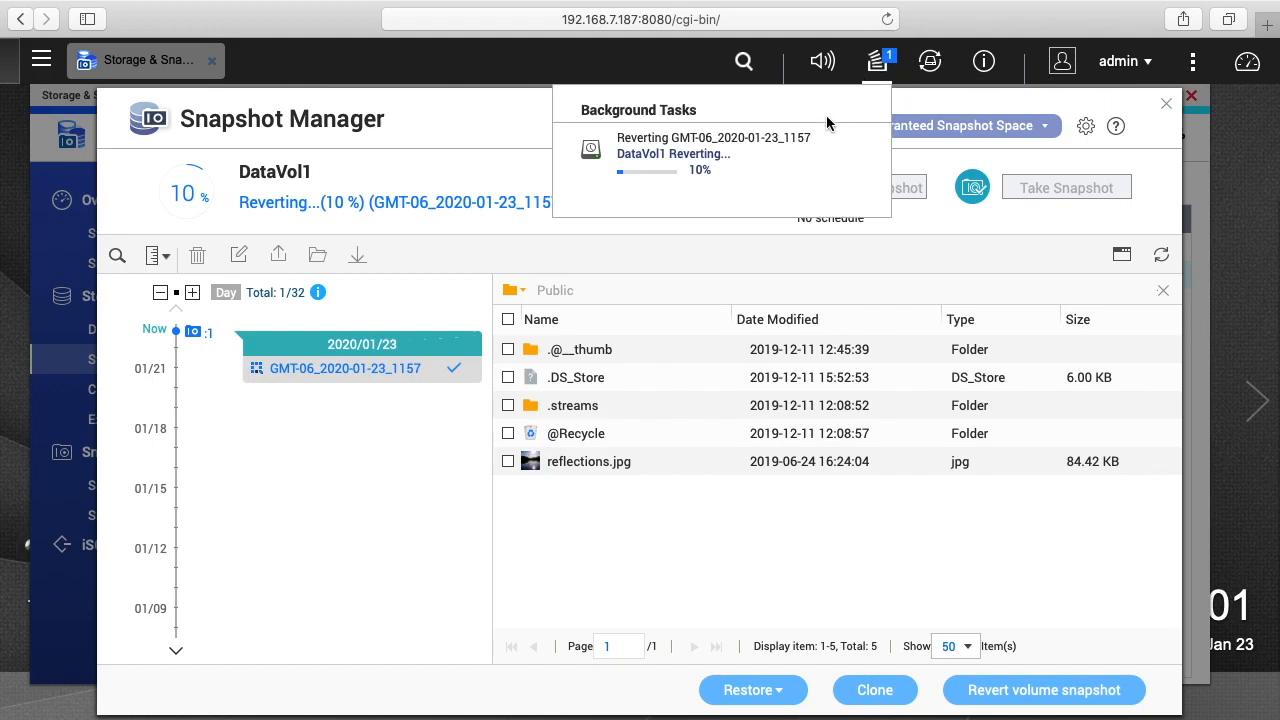
{"action": "mouse_move", "coordinate": [740, 168]}
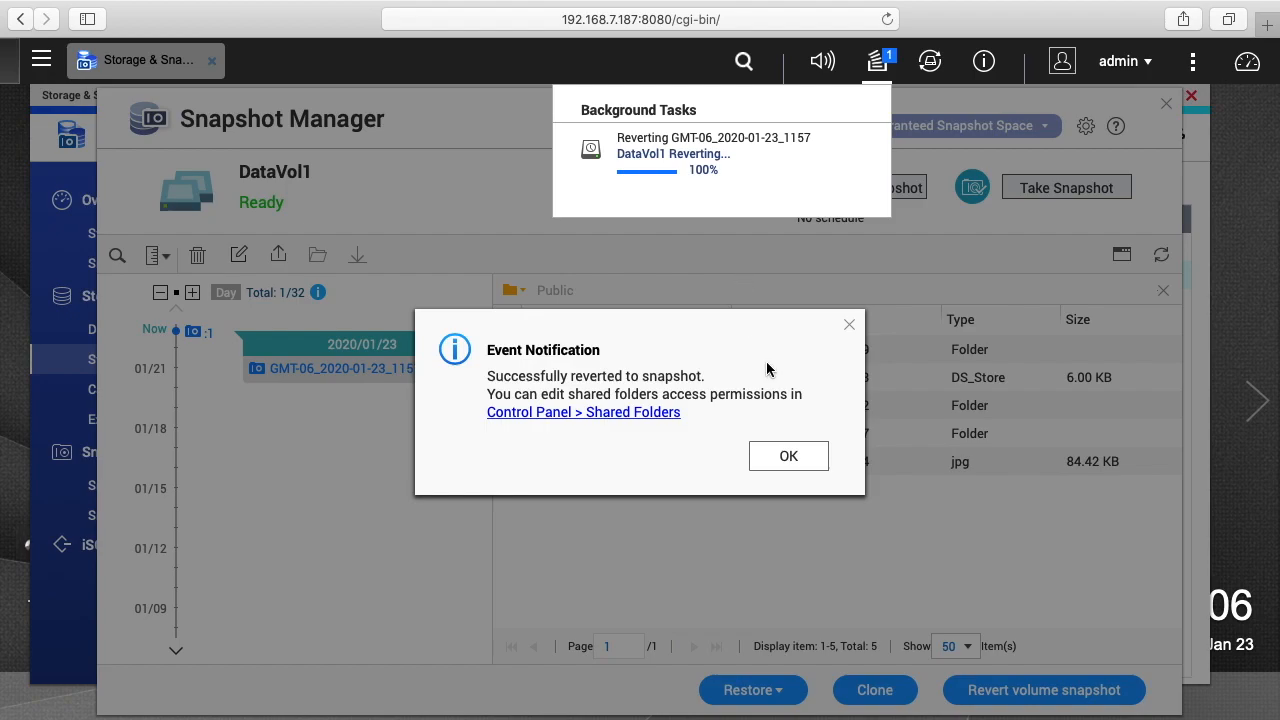
{"action": "left_click", "coordinate": [788, 456]}
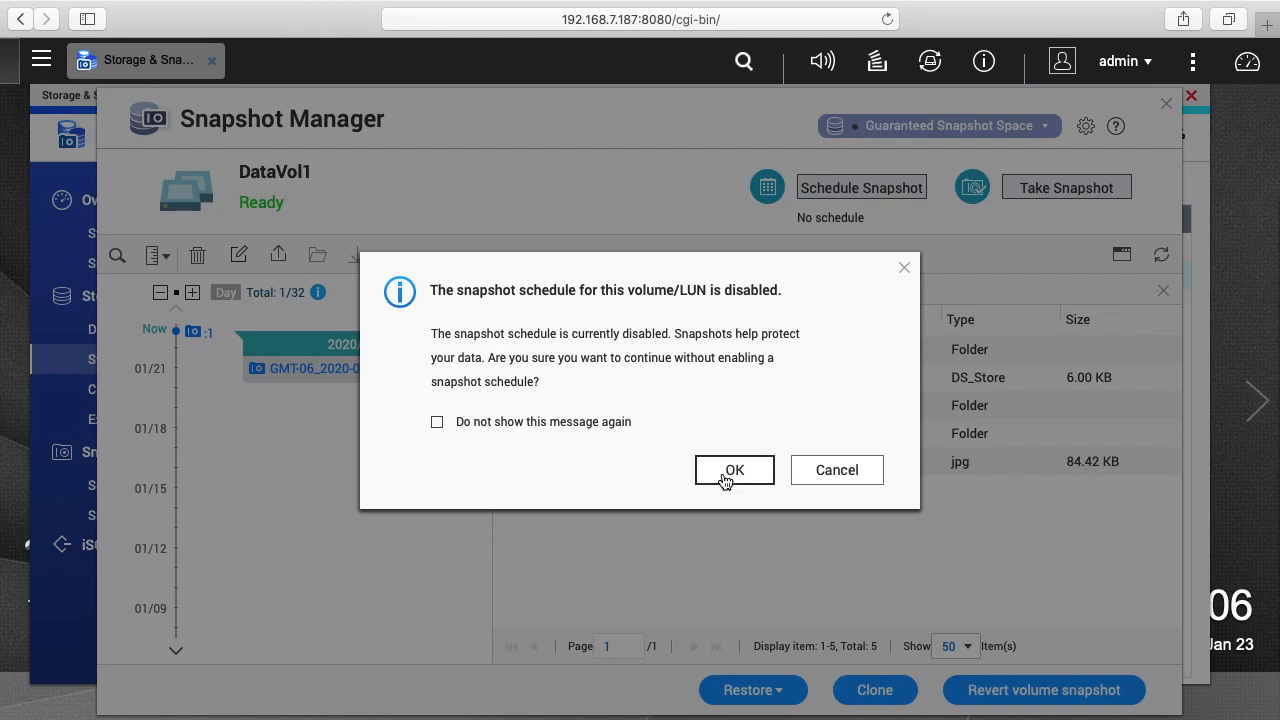
{"action": "left_click", "coordinate": [734, 470]}
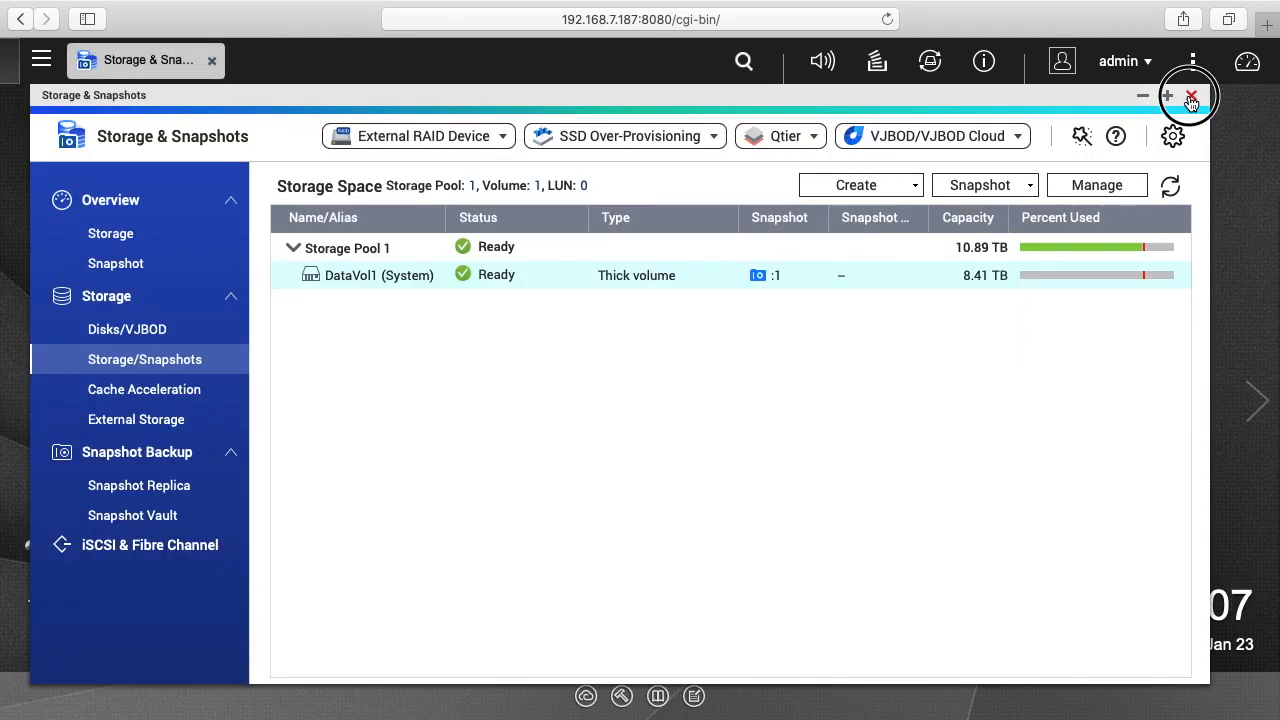
{"action": "left_click", "coordinate": [1192, 96]}
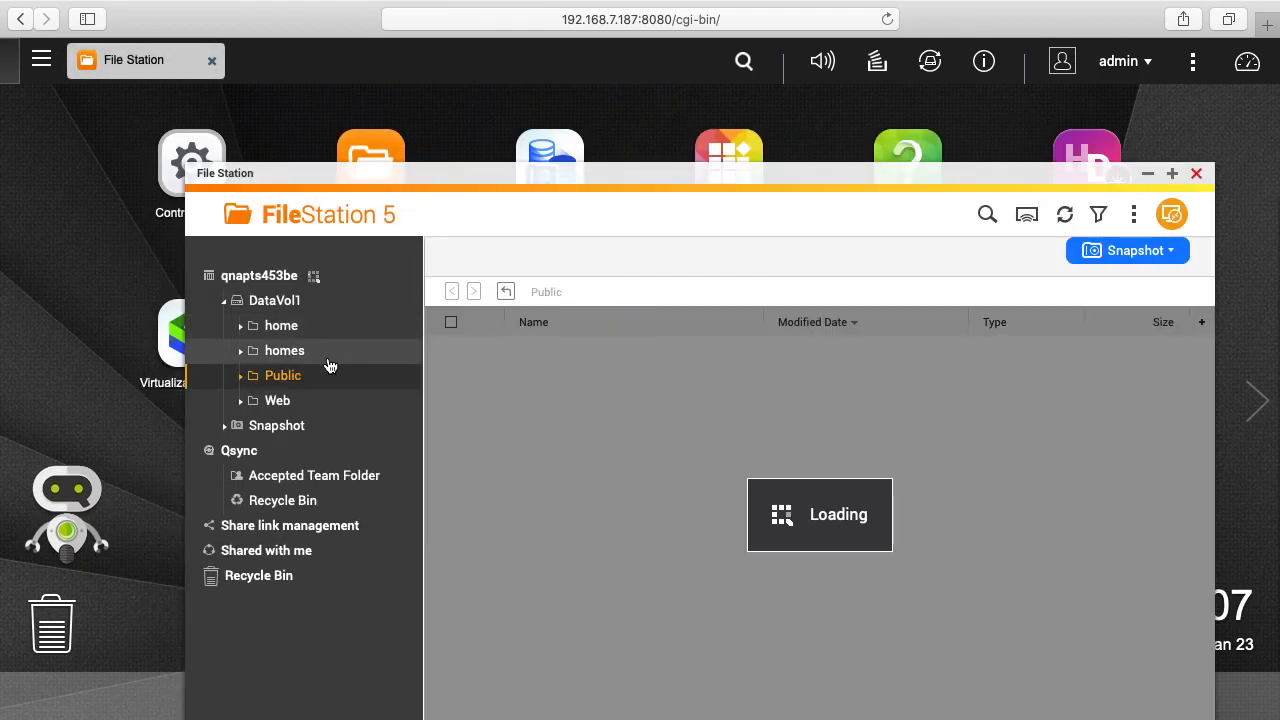
Show DataVol1's Public folder in File Station, where reflections.jpg is listed again.
{"action": "left_click", "coordinate": [282, 376]}
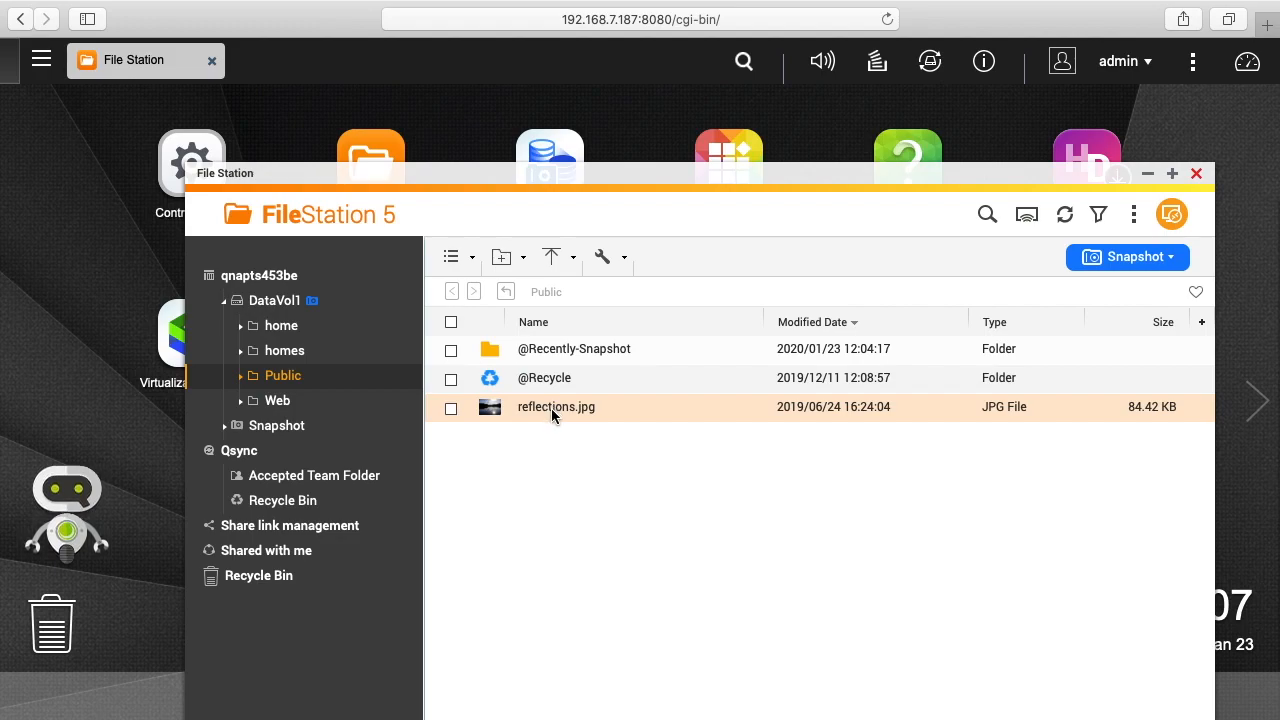
{"action": "mouse_move", "coordinate": [556, 408]}
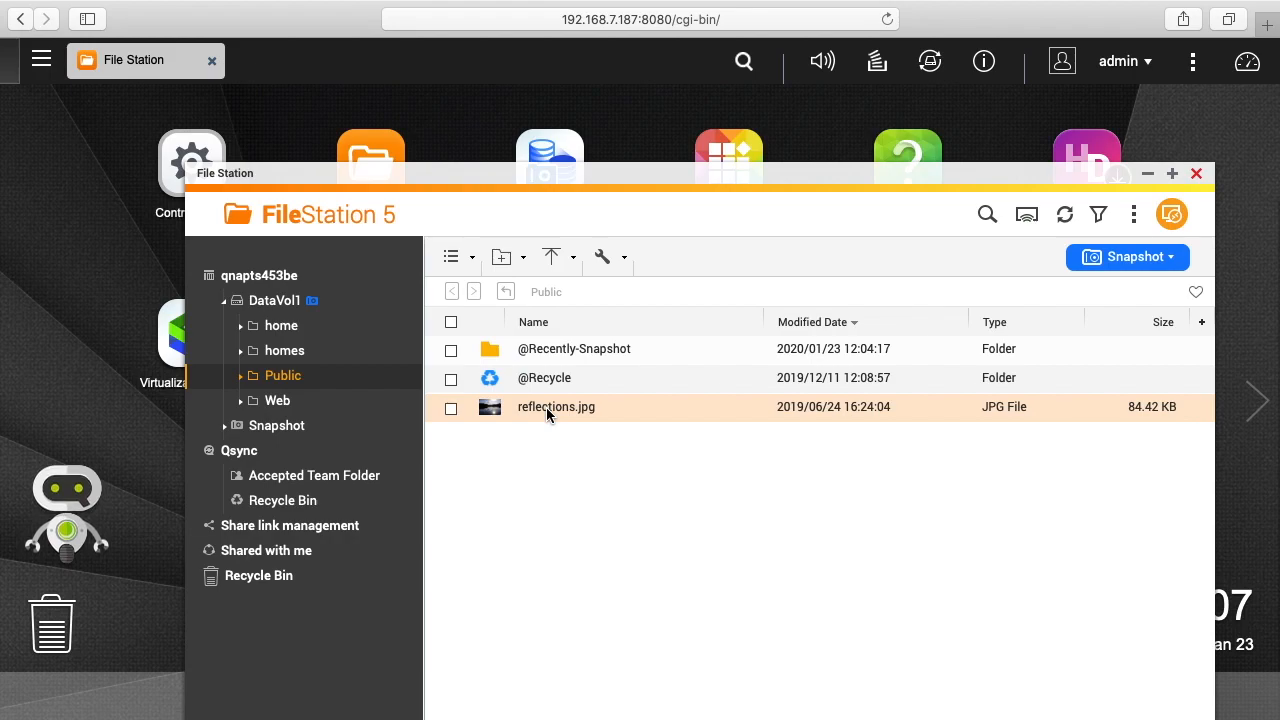
{"action": "mouse_move", "coordinate": [550, 418]}
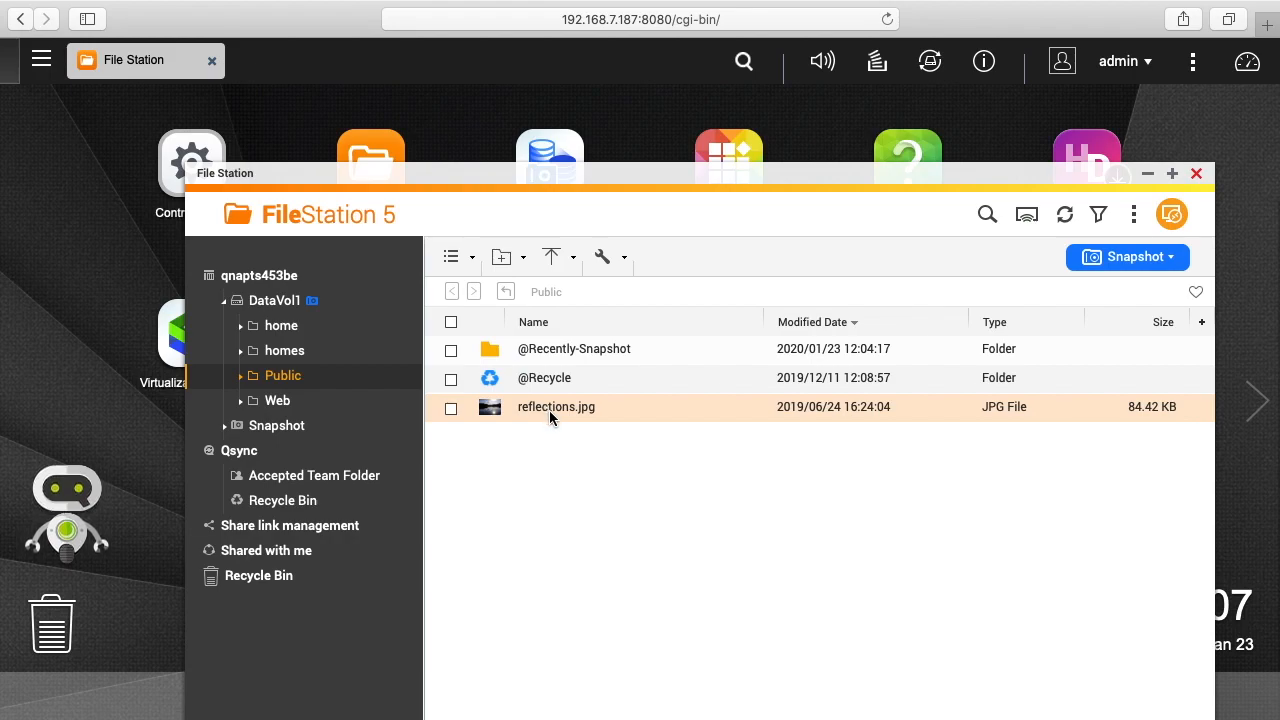